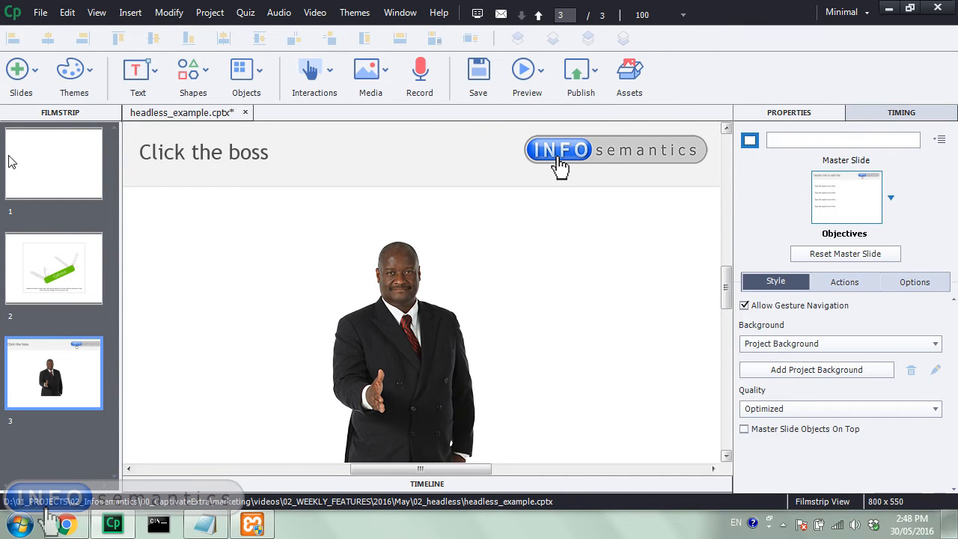
Step: Review the CpExtra widget slide, then bring up the XAMPP Control Panel to check Apache is running
left_click(53, 268)
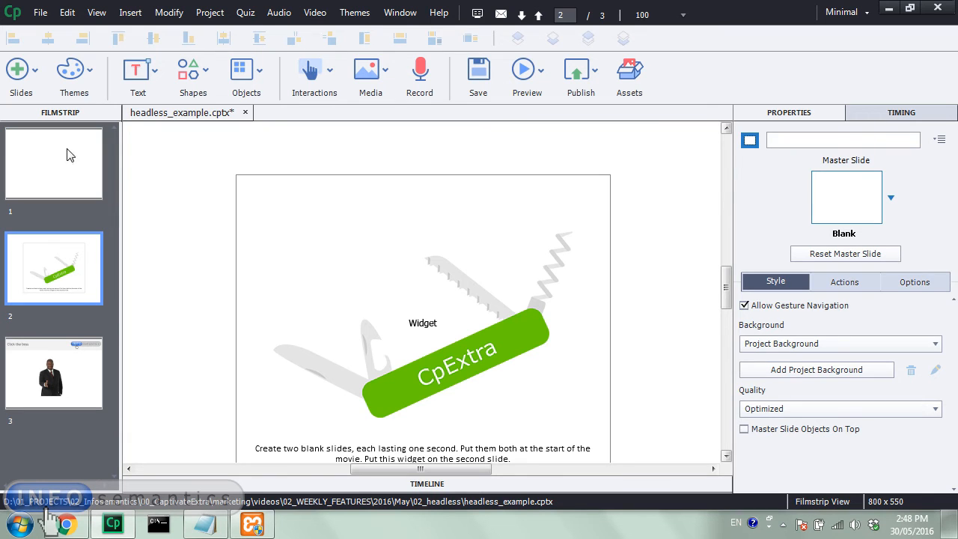
mouse_move(90, 381)
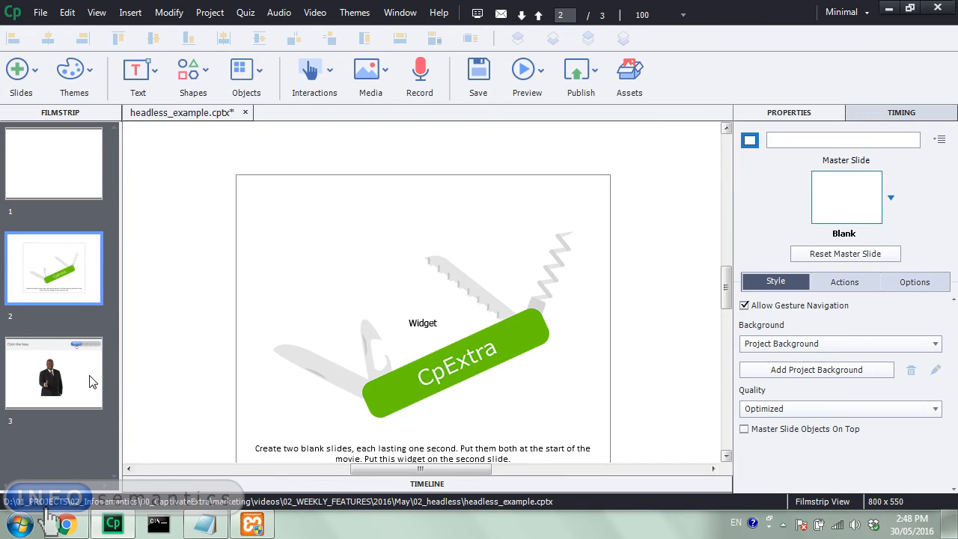
left_click(53, 373)
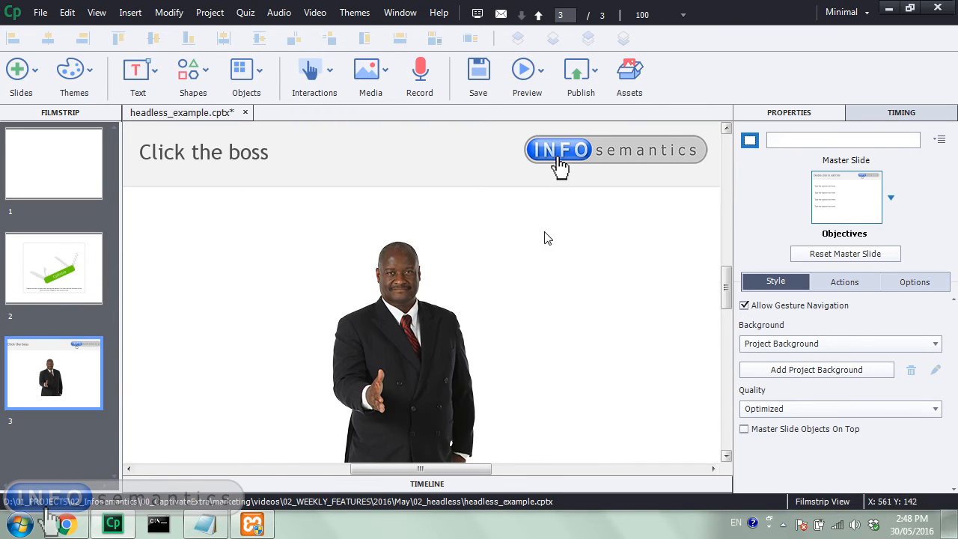
mouse_move(600, 265)
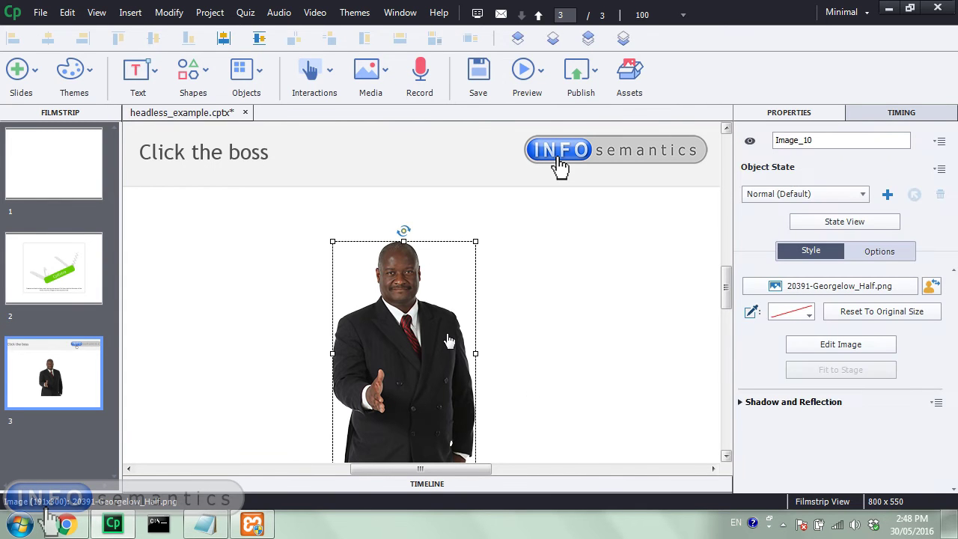
mouse_move(423, 297)
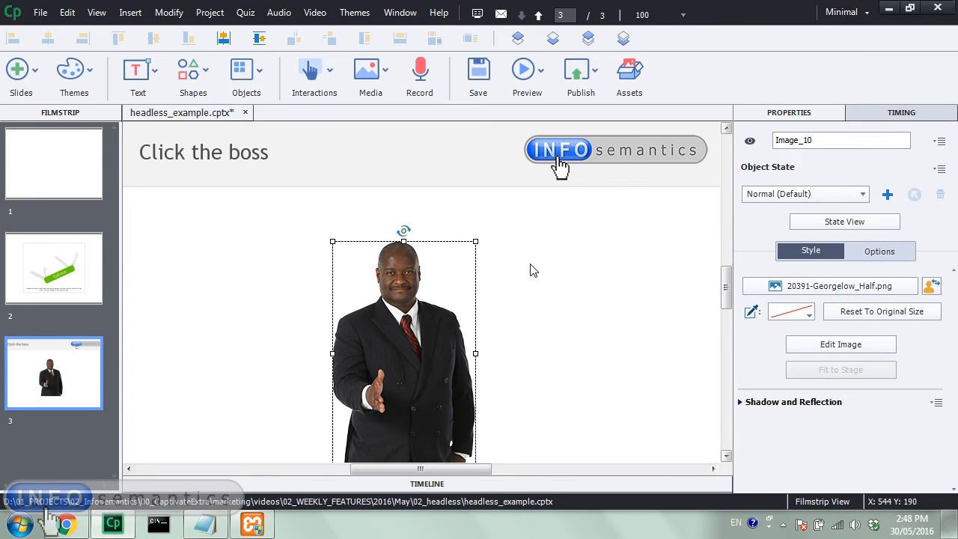
left_click(580, 71)
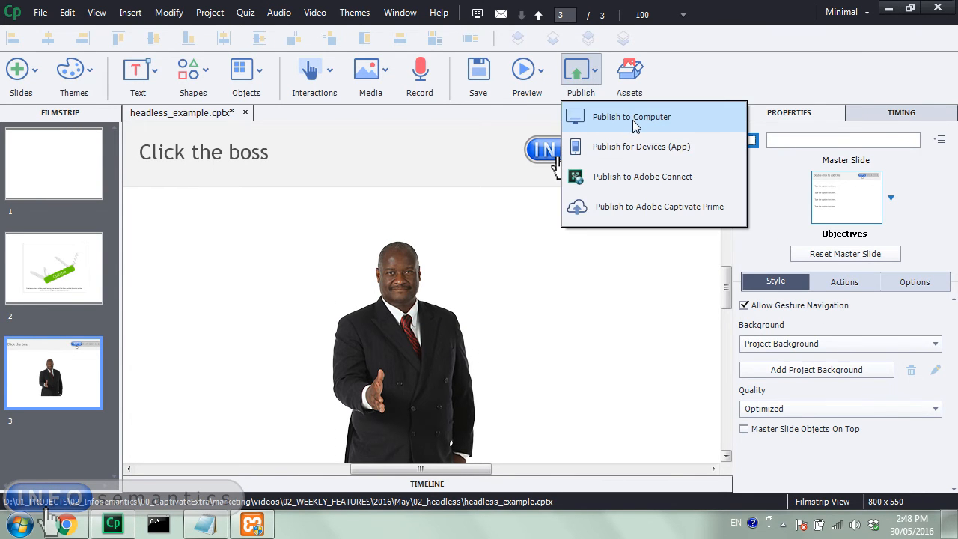
left_click(633, 116)
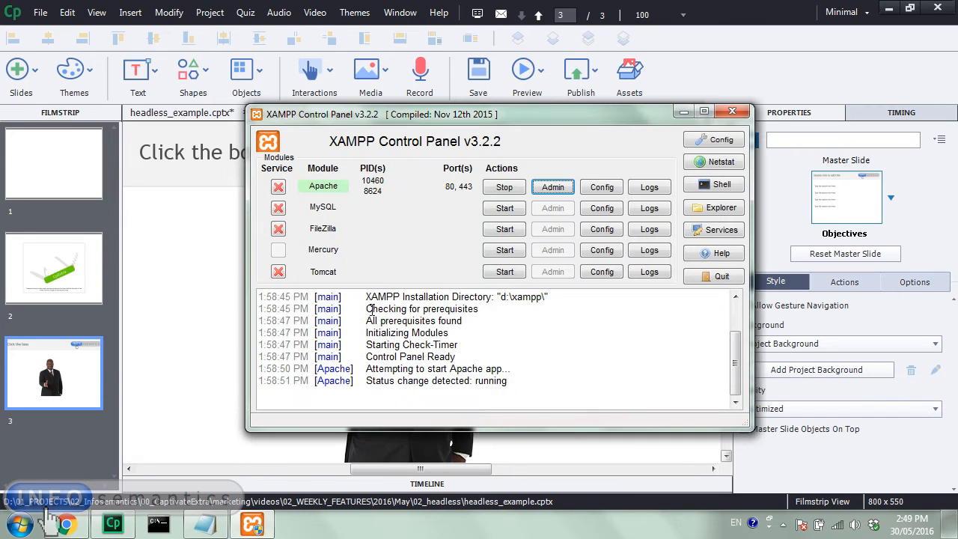
mouse_move(406, 193)
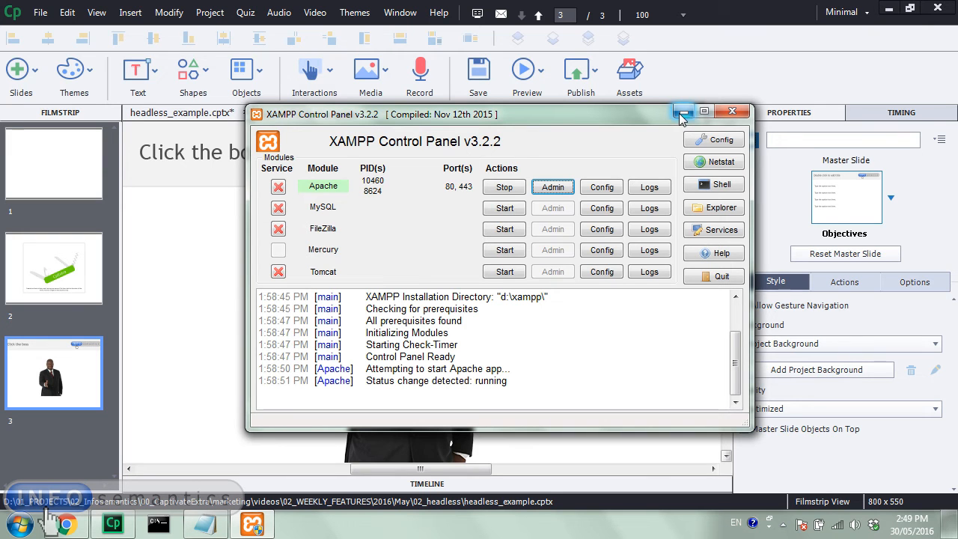
mouse_move(682, 112)
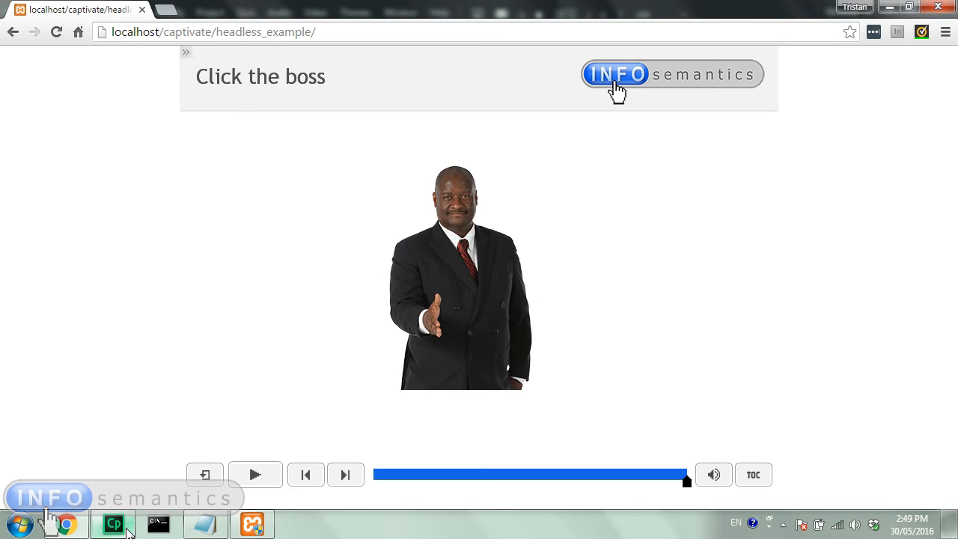
Step: Back in Captivate, bring up the Skin Editor's Table of Contents settings dialog
left_click(112, 523)
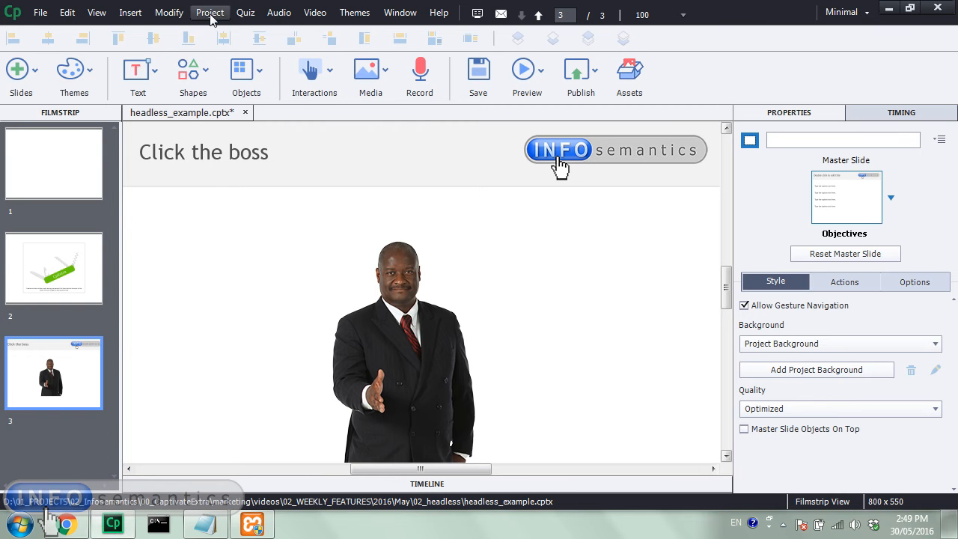
left_click(209, 12)
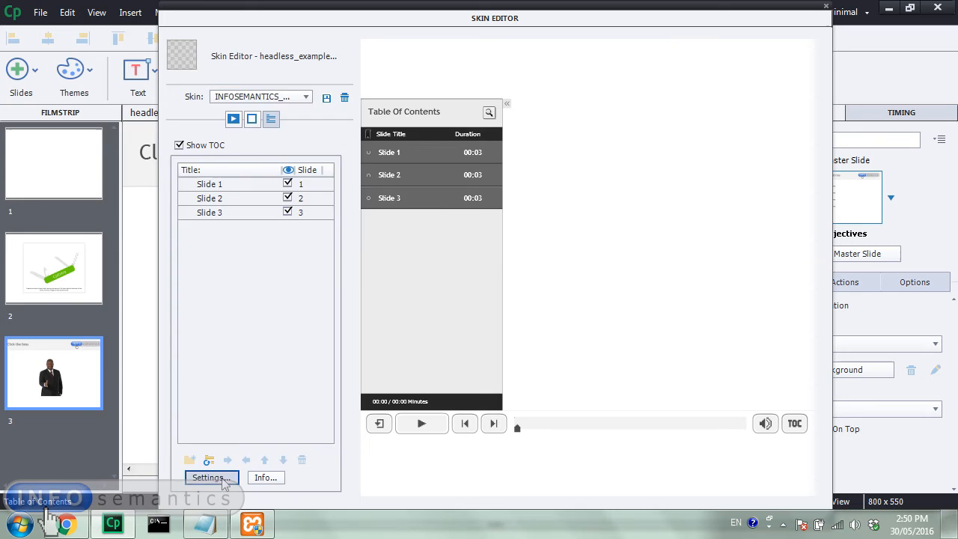
left_click(211, 476)
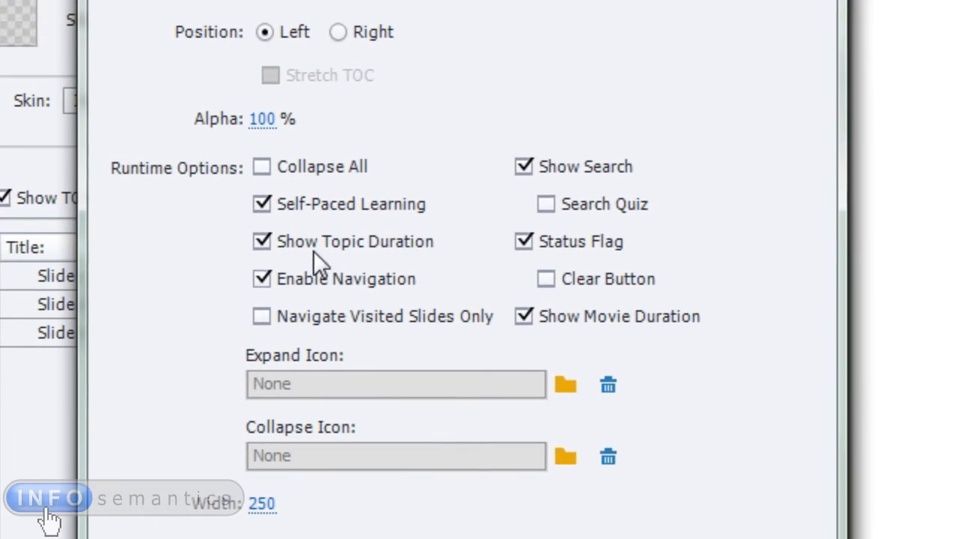
mouse_move(422, 225)
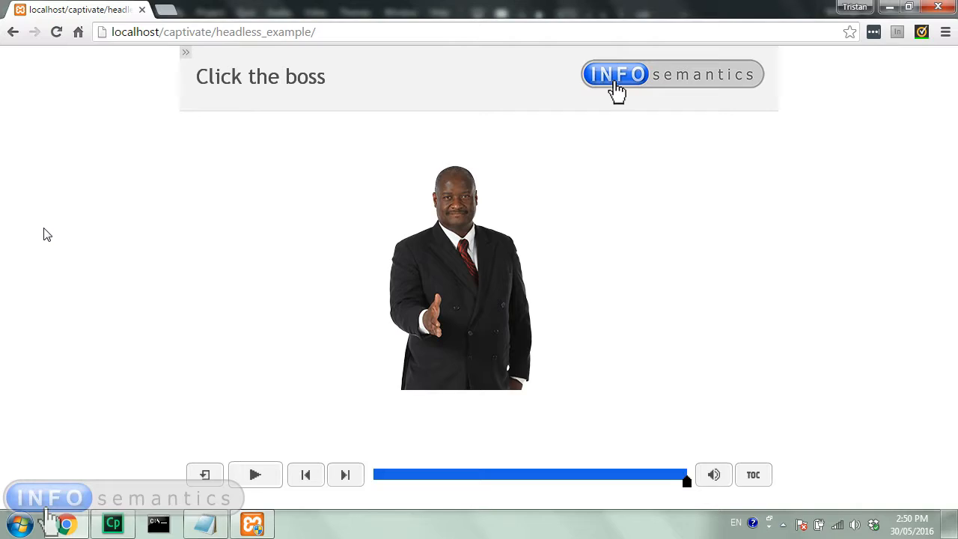
mouse_move(55, 77)
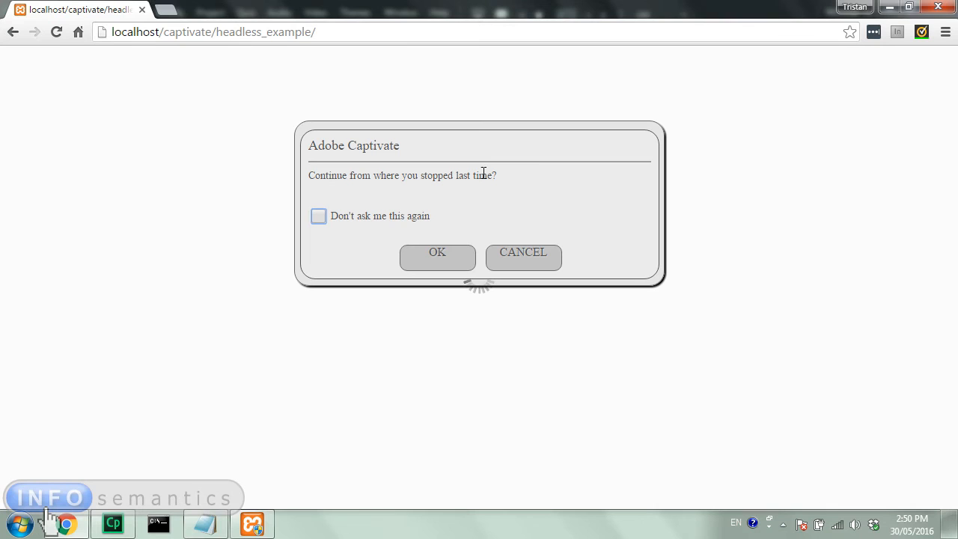
mouse_move(324, 189)
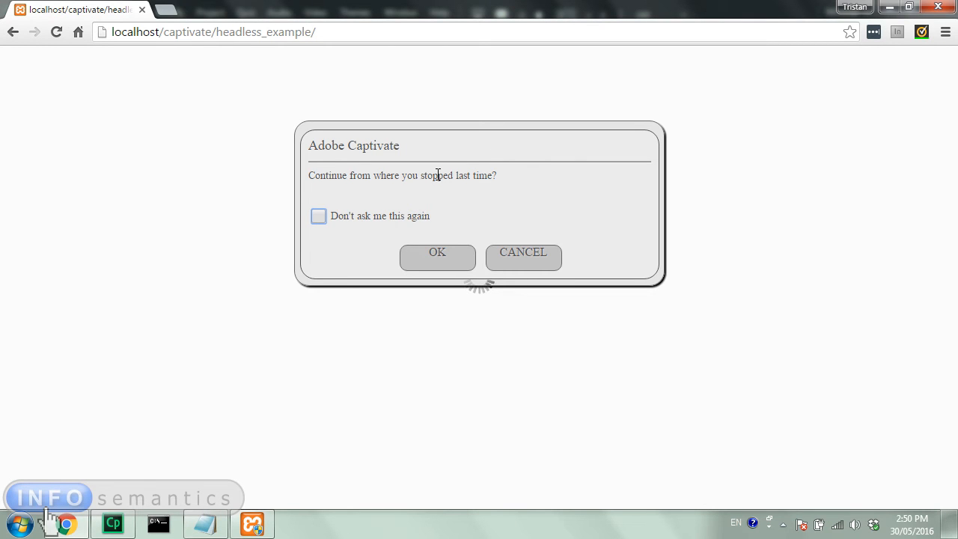
Step: Cancel the resume prompt so the headless_example course plays from the start
left_click(437, 257)
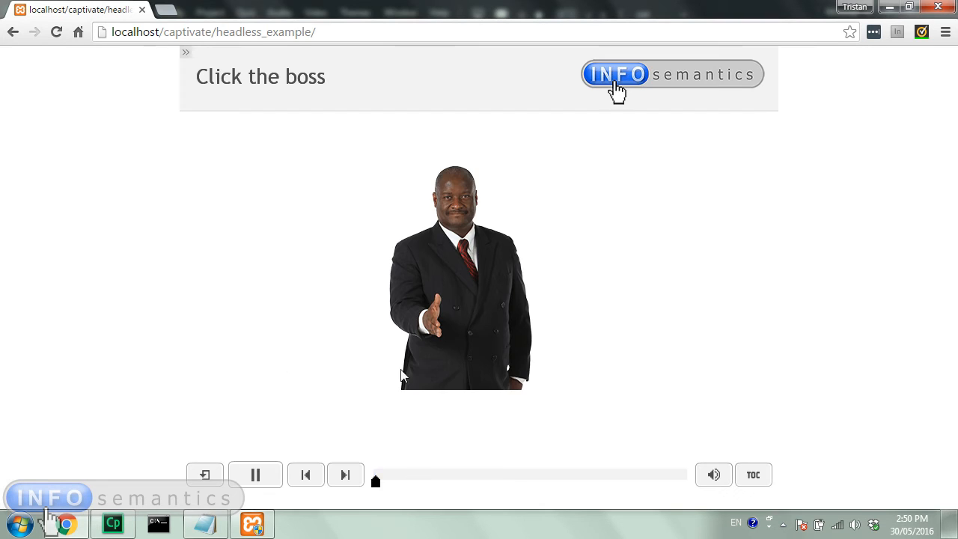
mouse_move(339, 358)
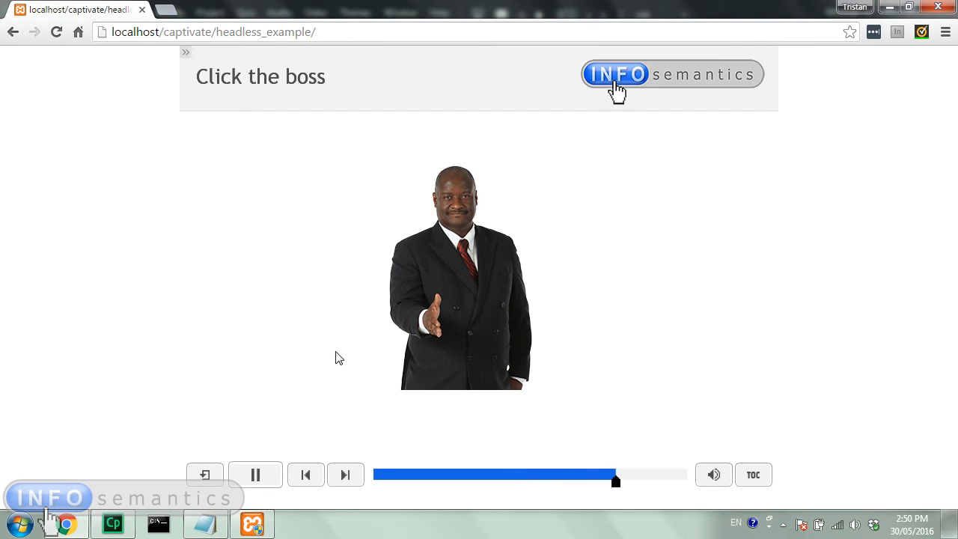
left_click(255, 475)
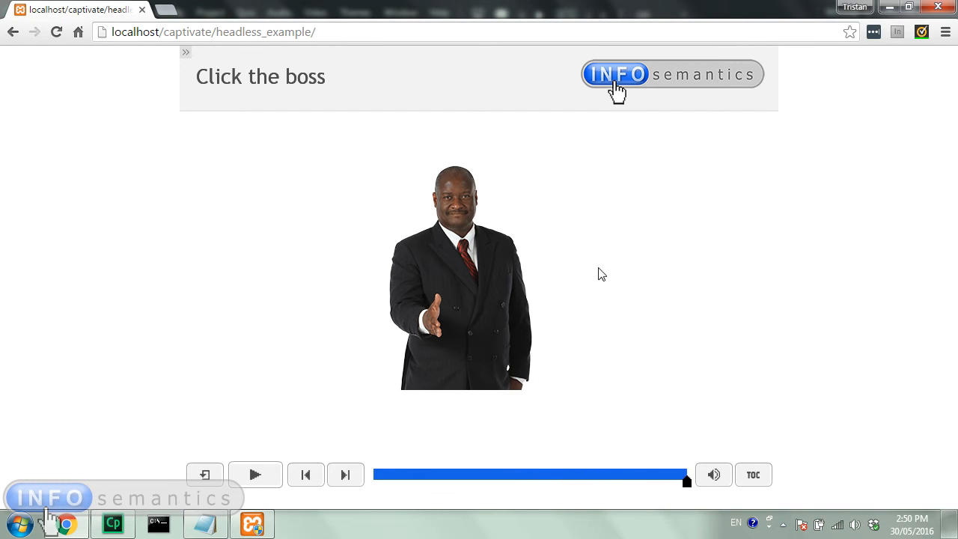
mouse_move(462, 281)
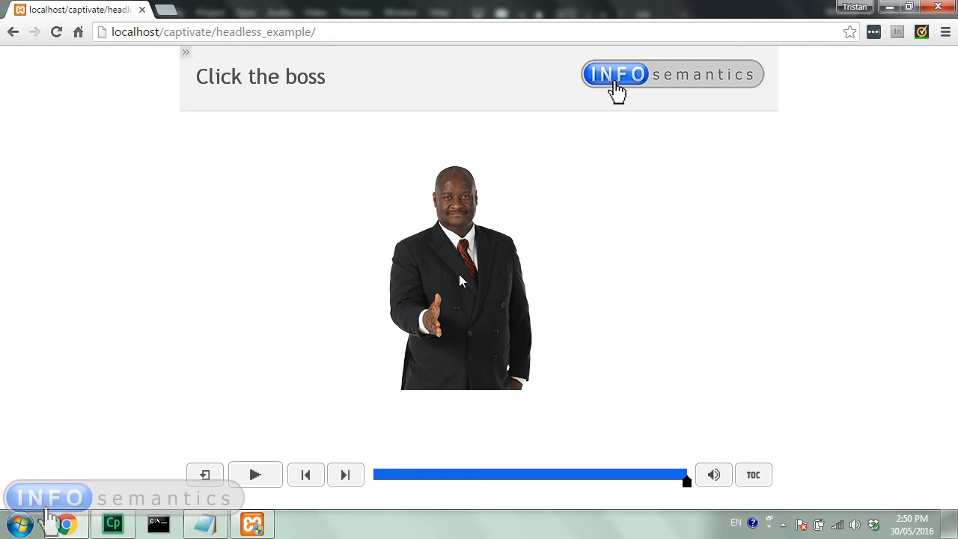
mouse_move(513, 260)
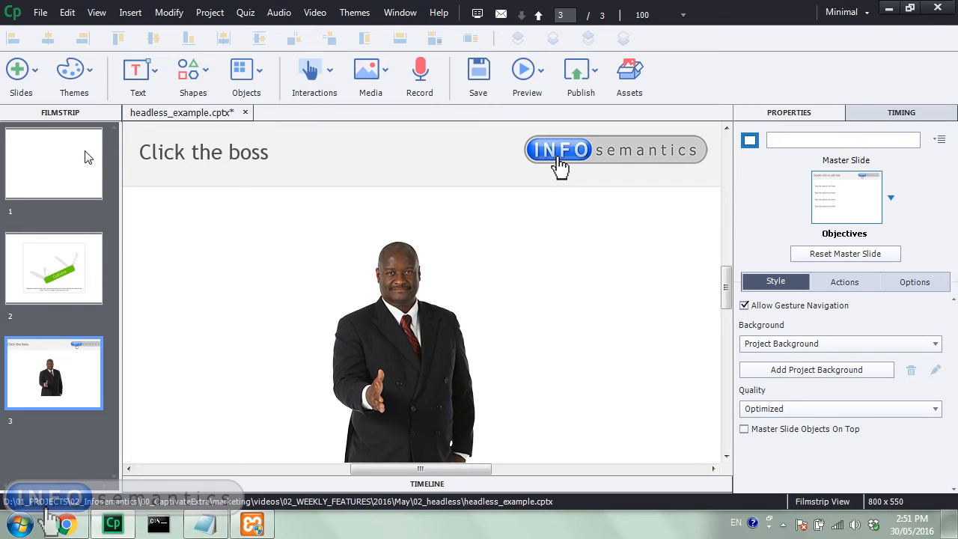
Step: Flip between the blank slide and the Click the boss slide, then select the CpExtra widget on slide 2
left_click(53, 163)
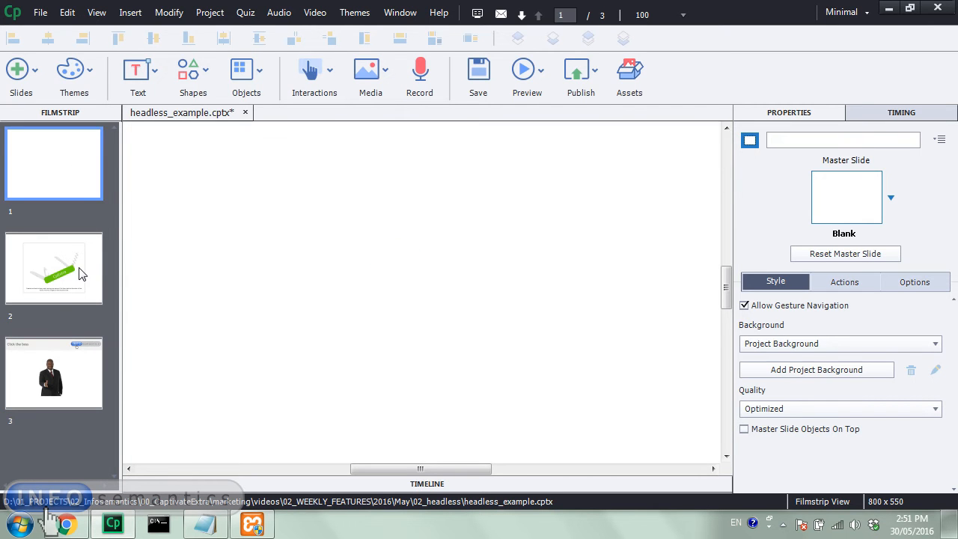
left_click(53, 373)
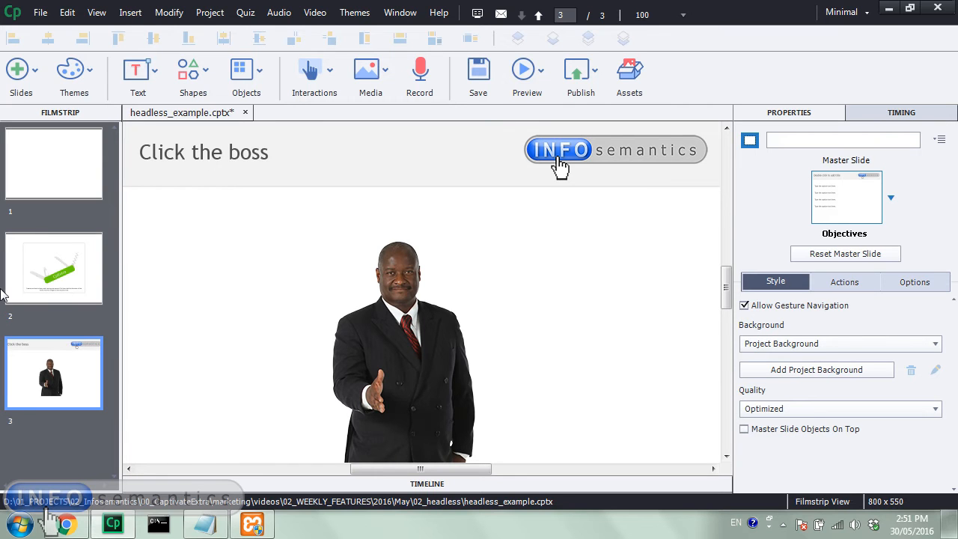
left_click(53, 163)
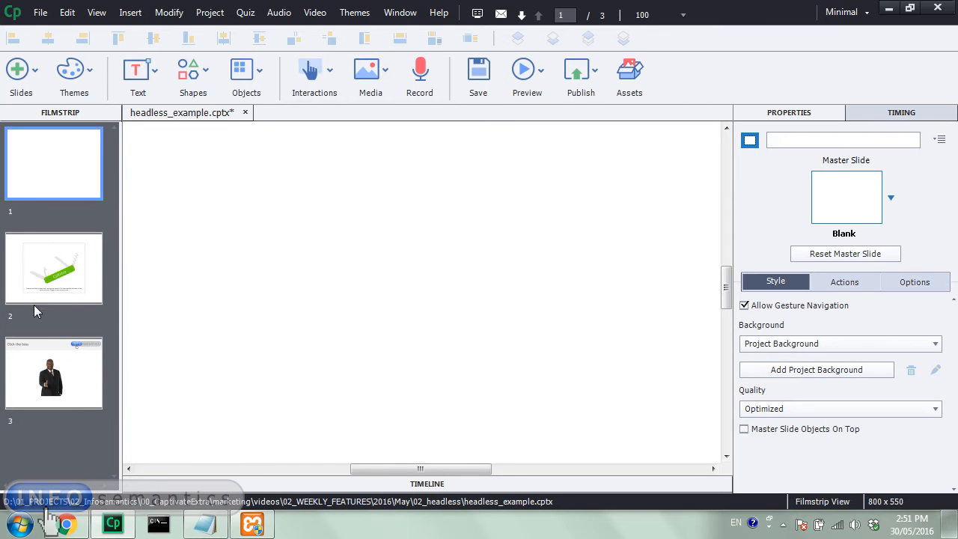
left_click(53, 372)
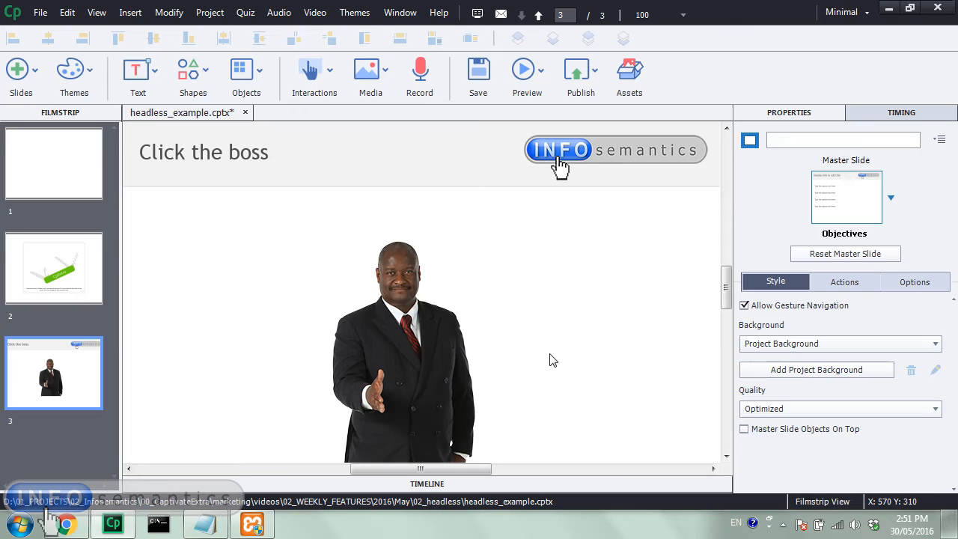
mouse_move(479, 333)
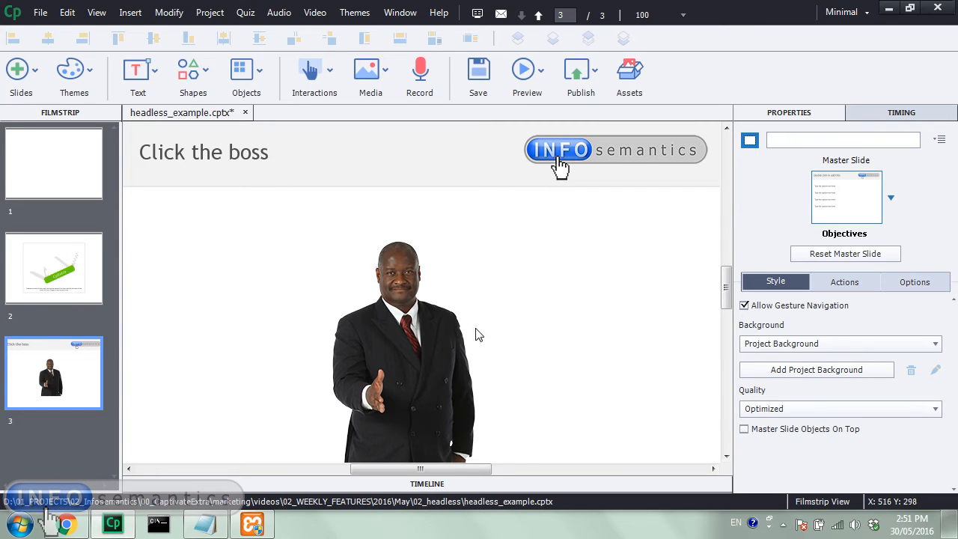
mouse_move(558, 193)
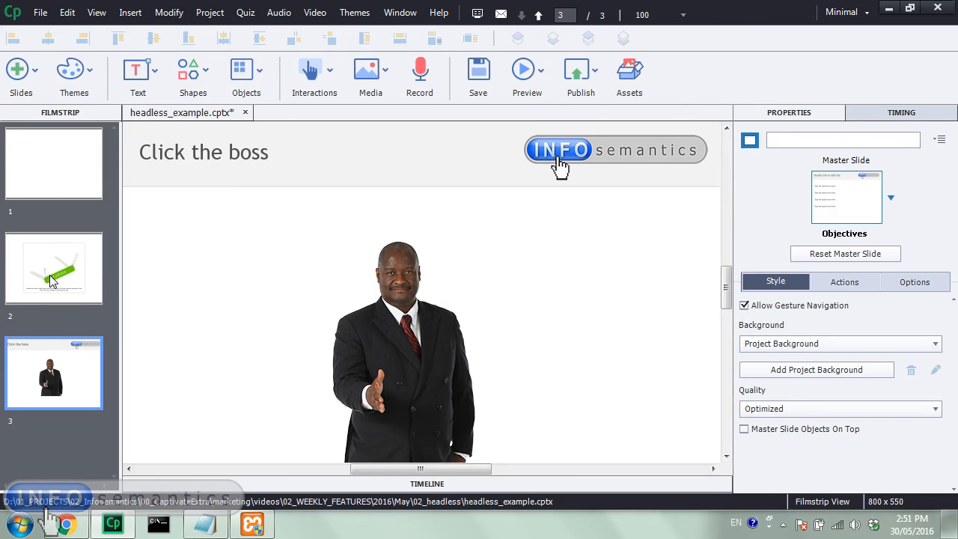
left_click(53, 268)
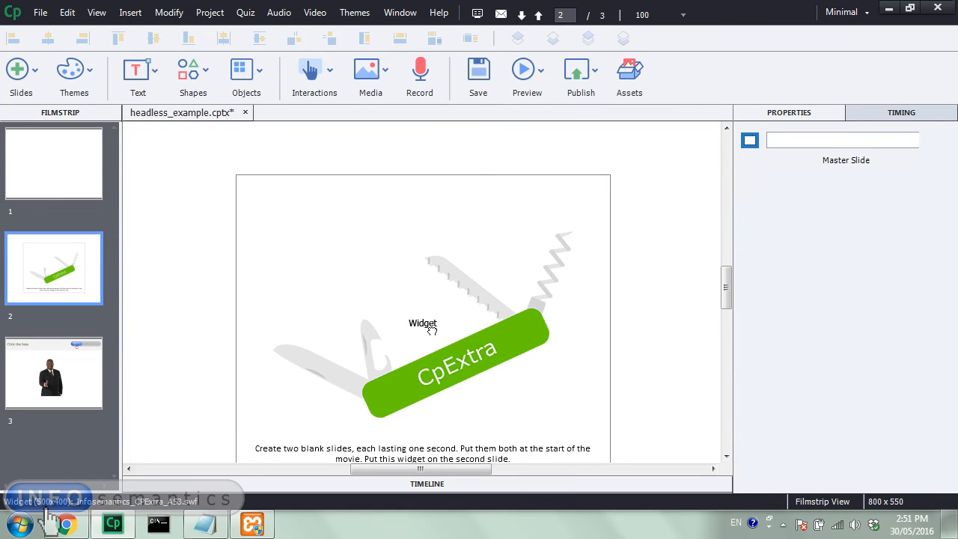
left_click(423, 325)
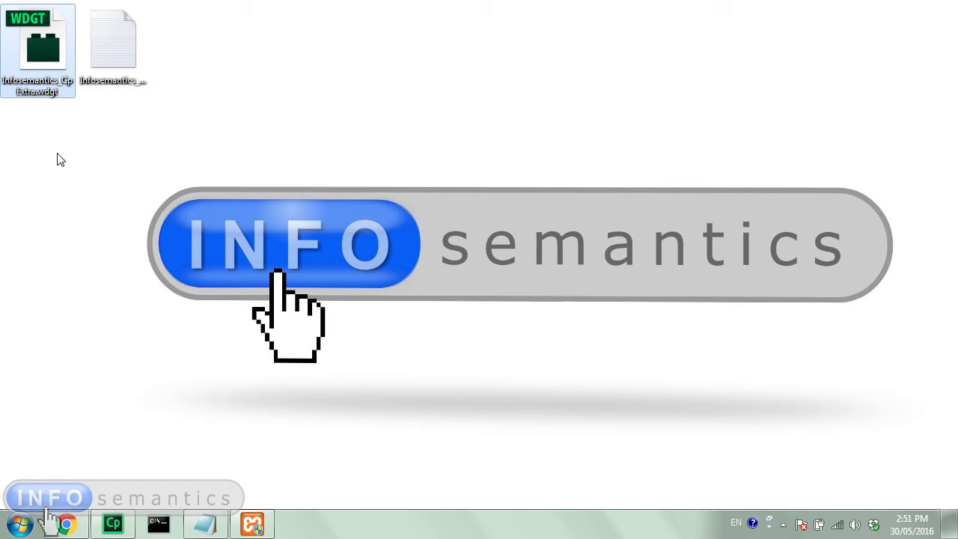
Step: Select the Infosemantics_CpExtra.js script file on the desktop
left_click(113, 42)
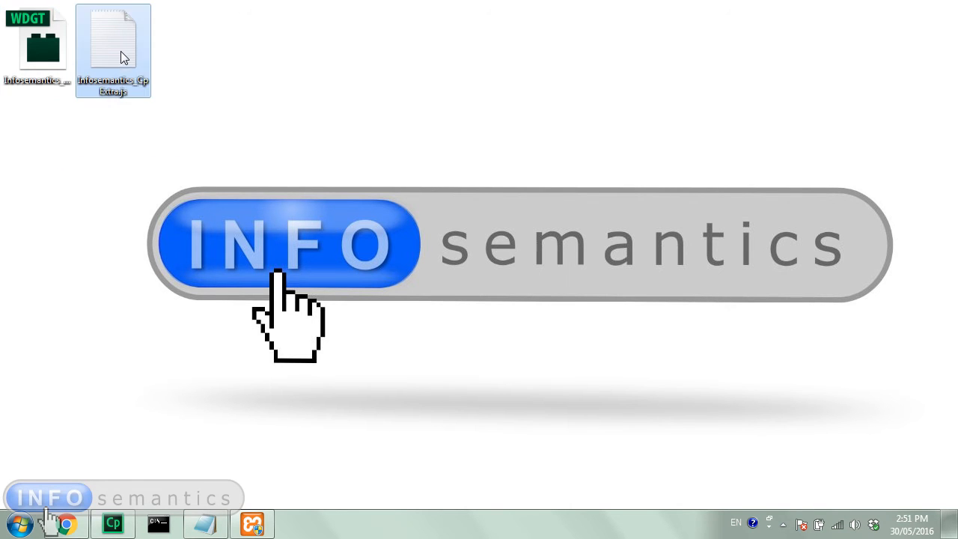
mouse_move(150, 94)
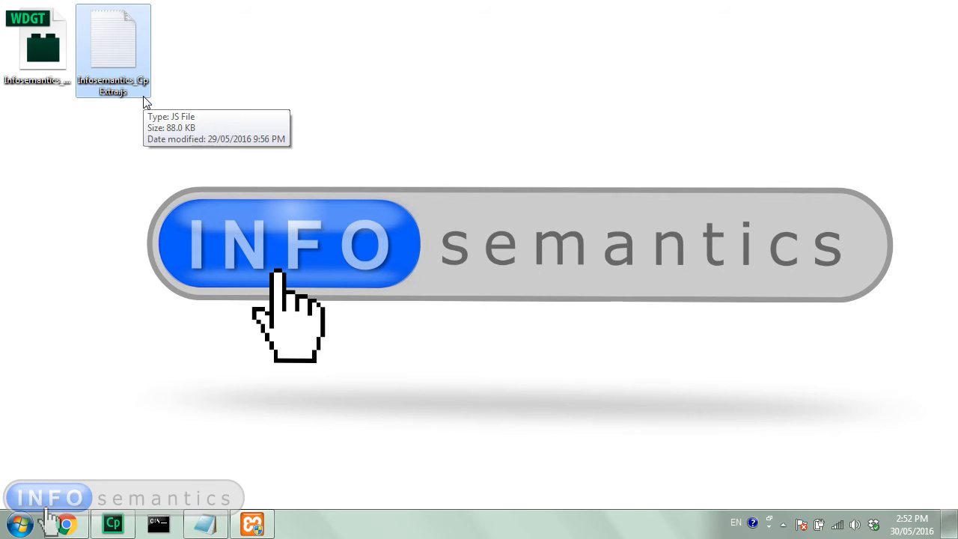
mouse_move(238, 111)
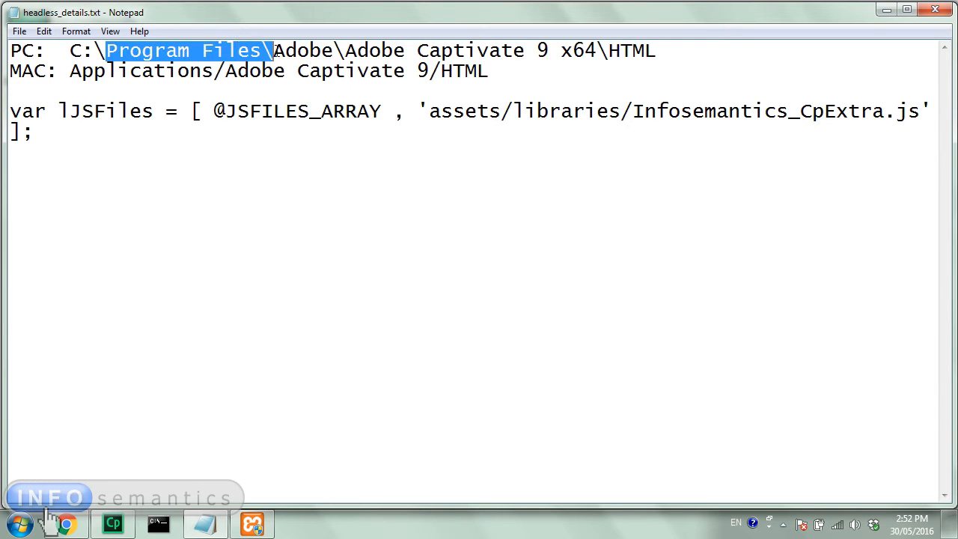
Step: Highlight the PC and Mac Captivate install paths in the notes and copy the PC path to Adobe Captivate 9 x64
left_click_drag(269, 50, 554, 51)
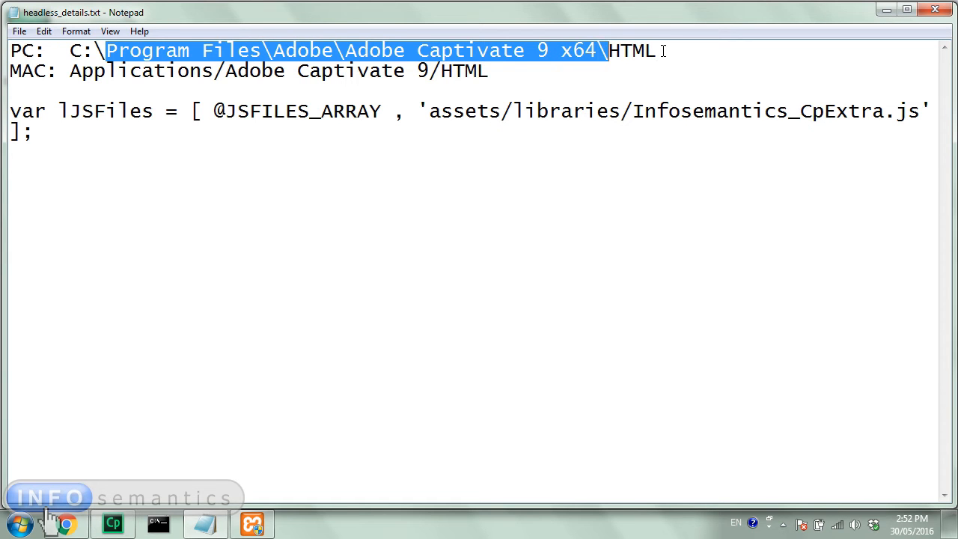
double_click(636, 50)
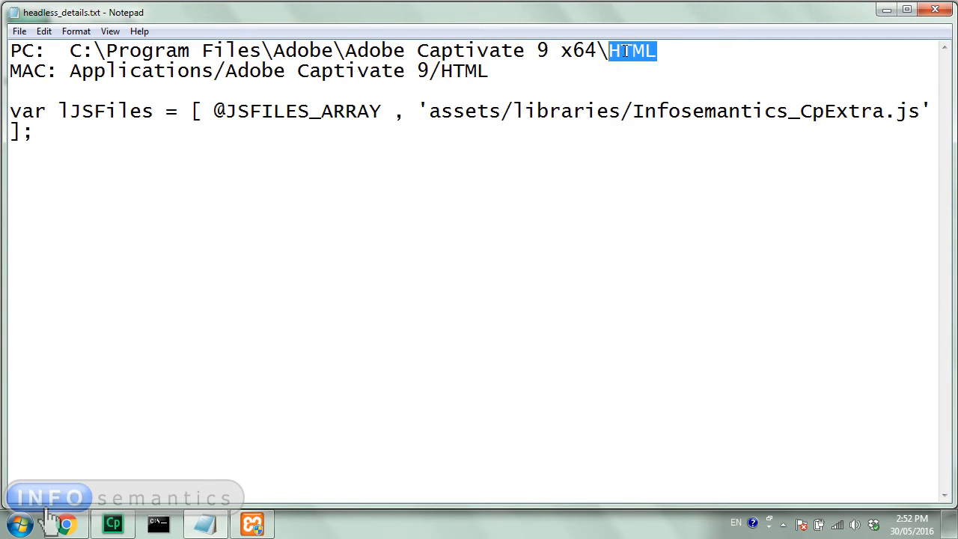
left_click_drag(655, 51, 560, 50)
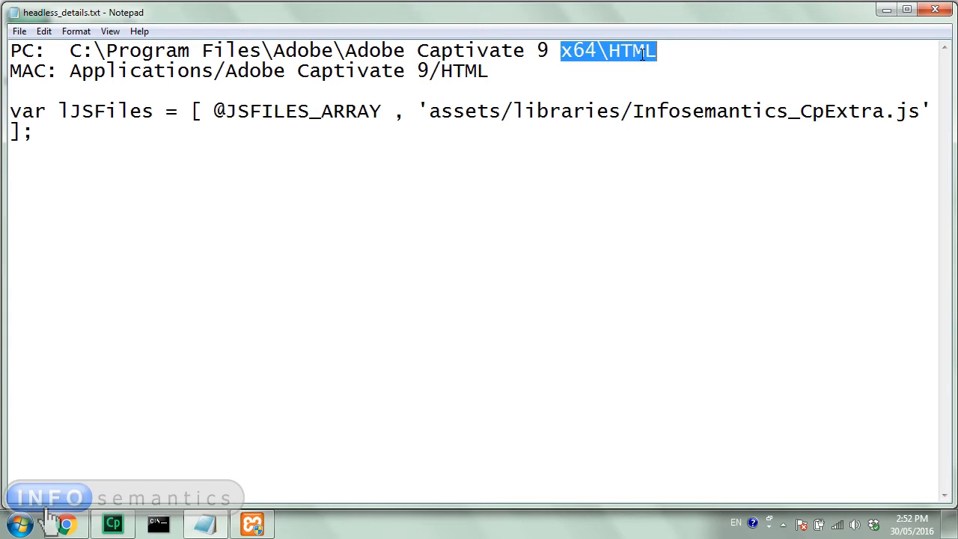
left_click(654, 50)
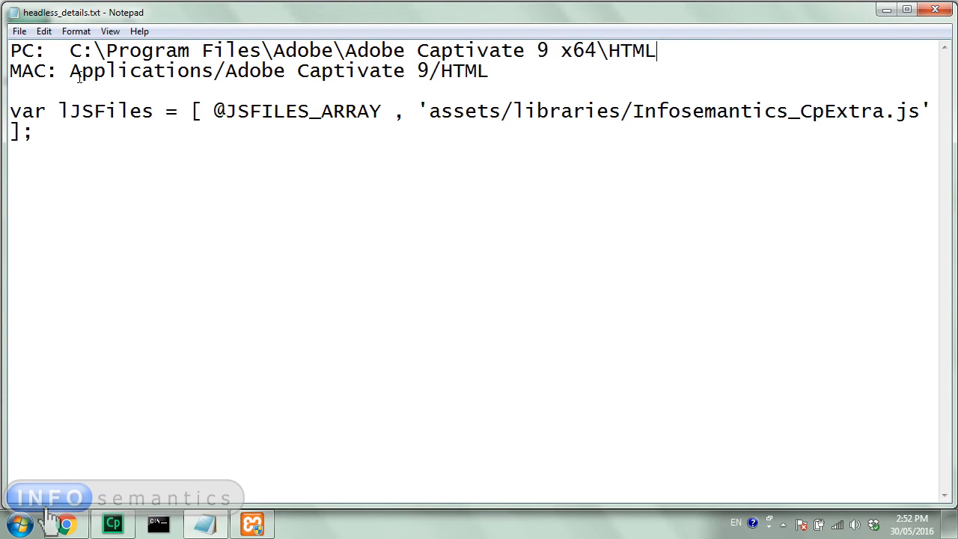
left_click_drag(69, 70, 229, 70)
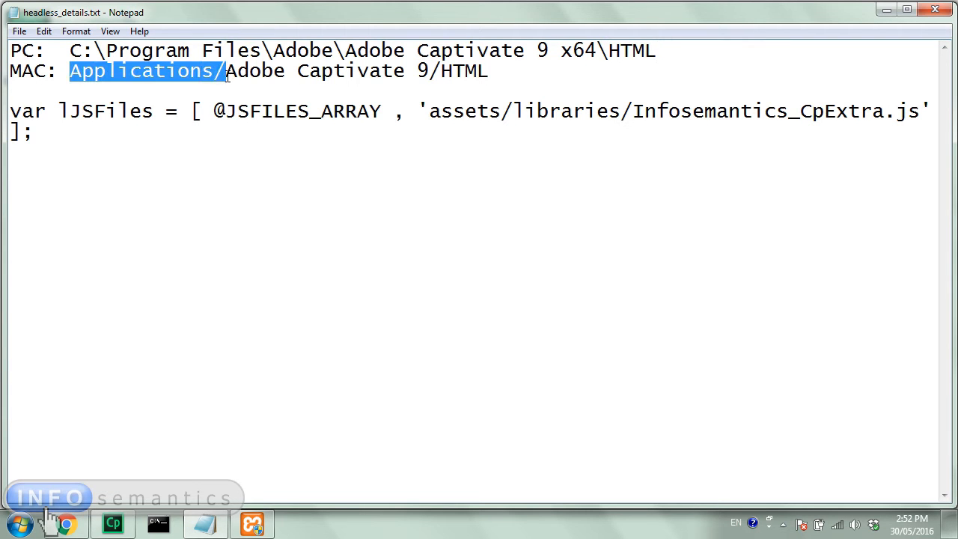
left_click_drag(225, 71, 490, 71)
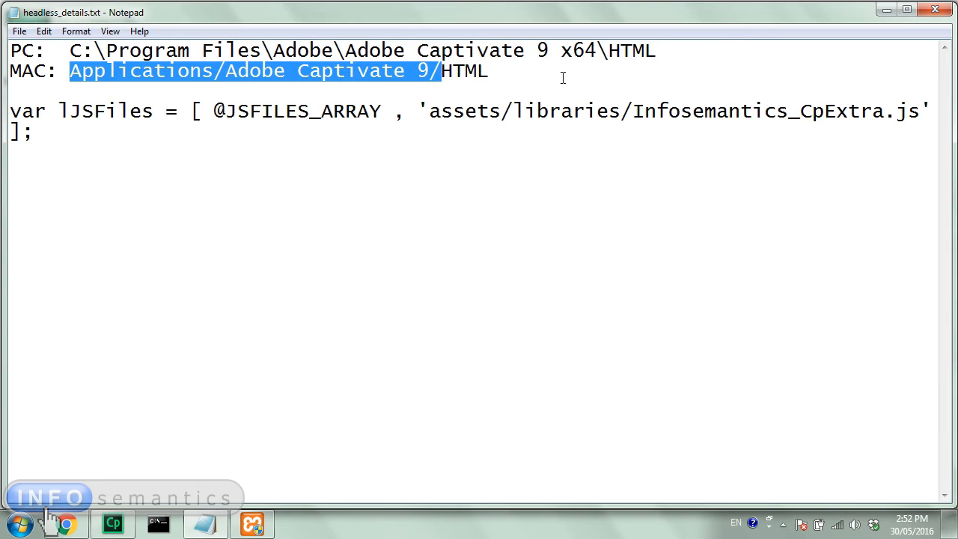
mouse_move(485, 102)
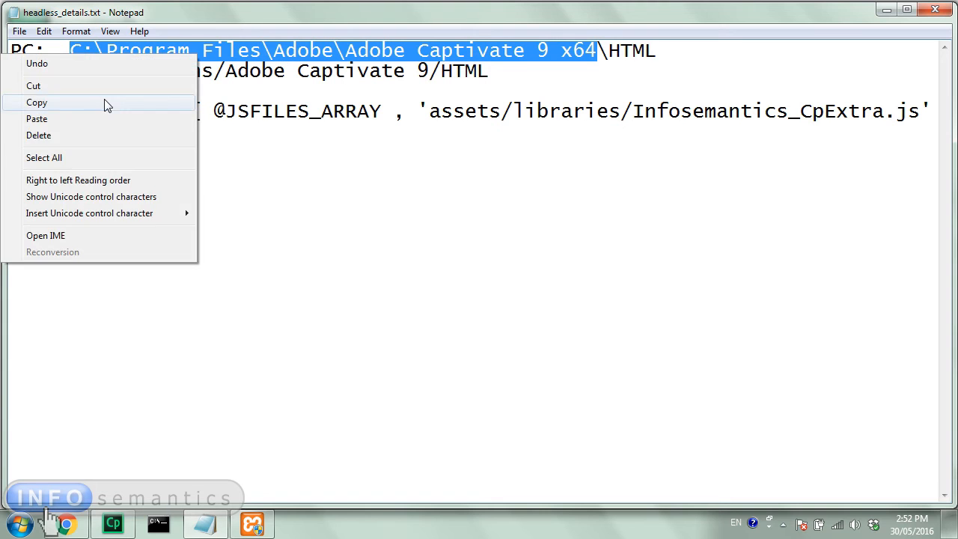
left_click(34, 103)
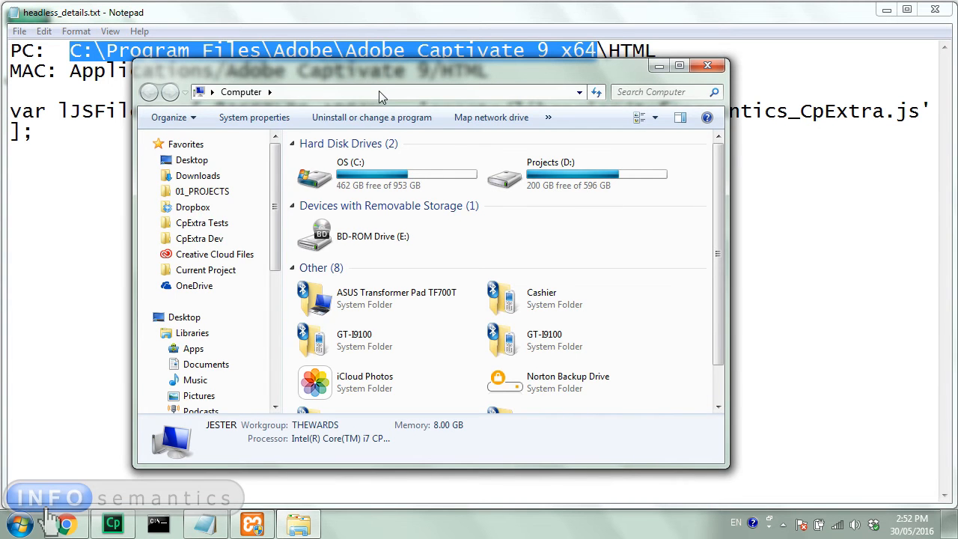
Step: Paste the install path as the Explorer location, then go into the HTML folder and on to assets
right_click(382, 91)
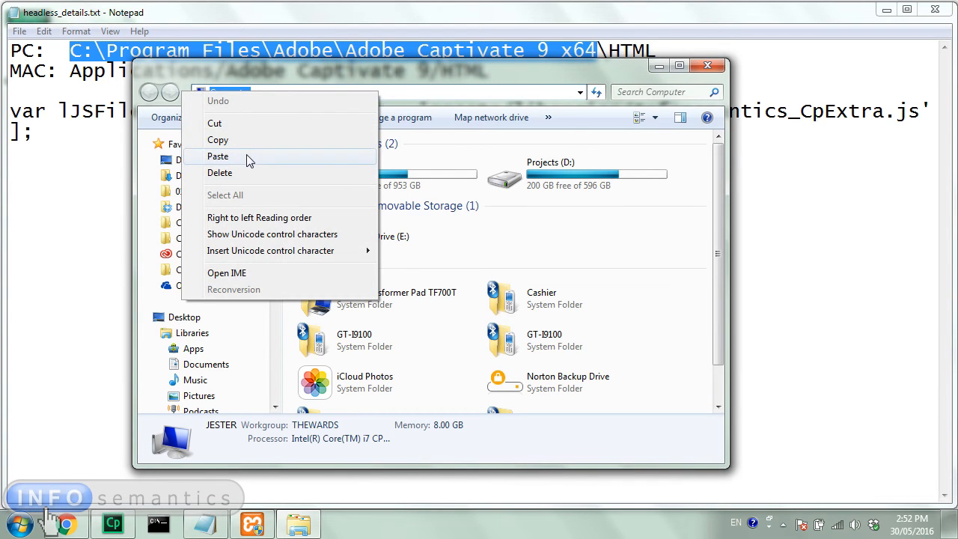
left_click(218, 156)
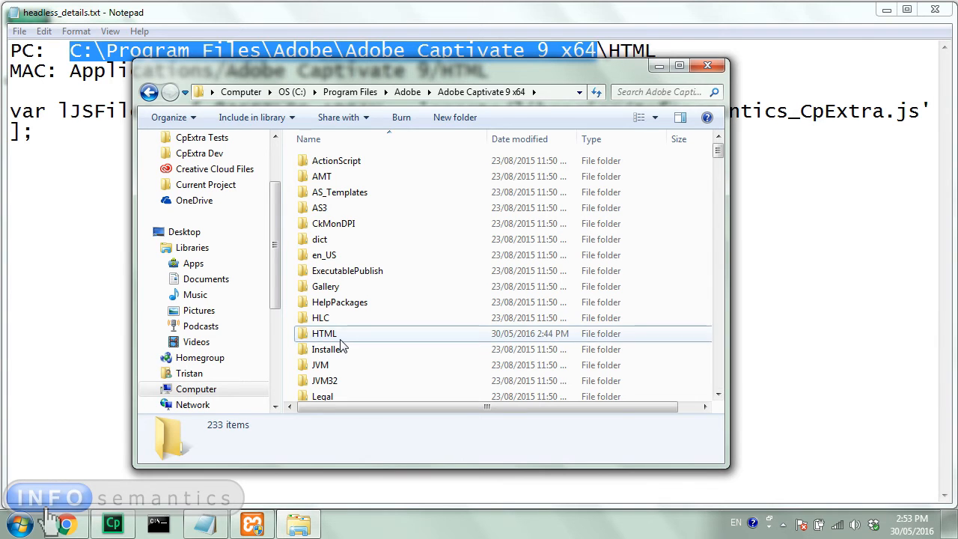
double_click(321, 333)
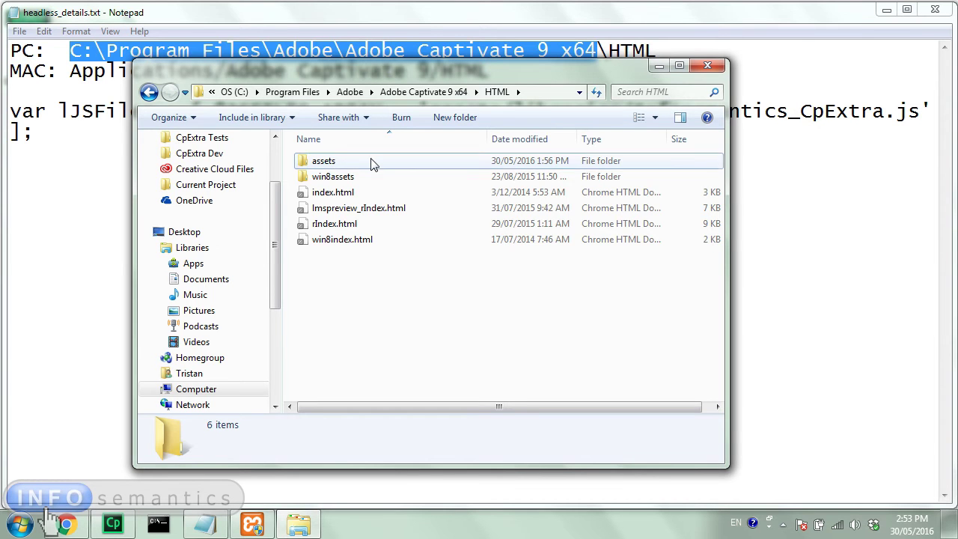
double_click(318, 161)
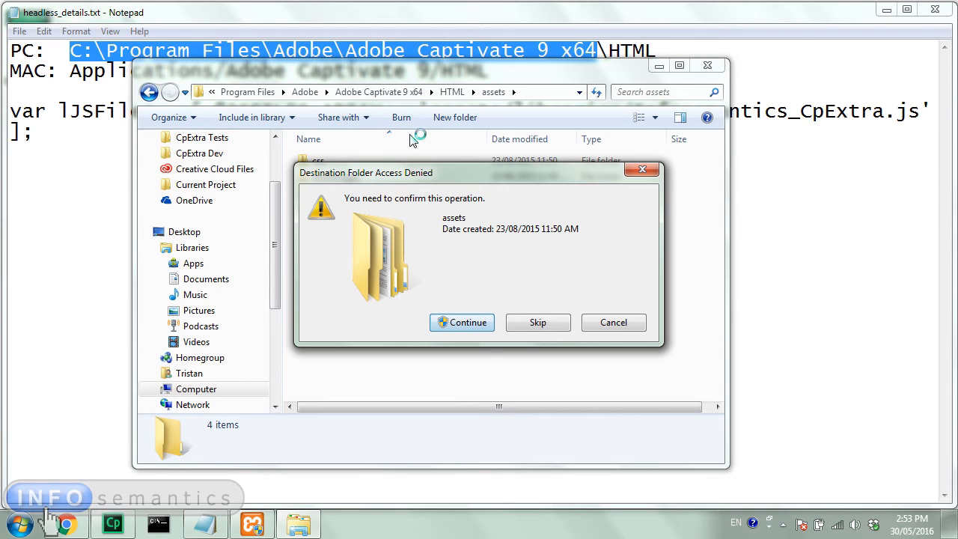
mouse_move(469, 328)
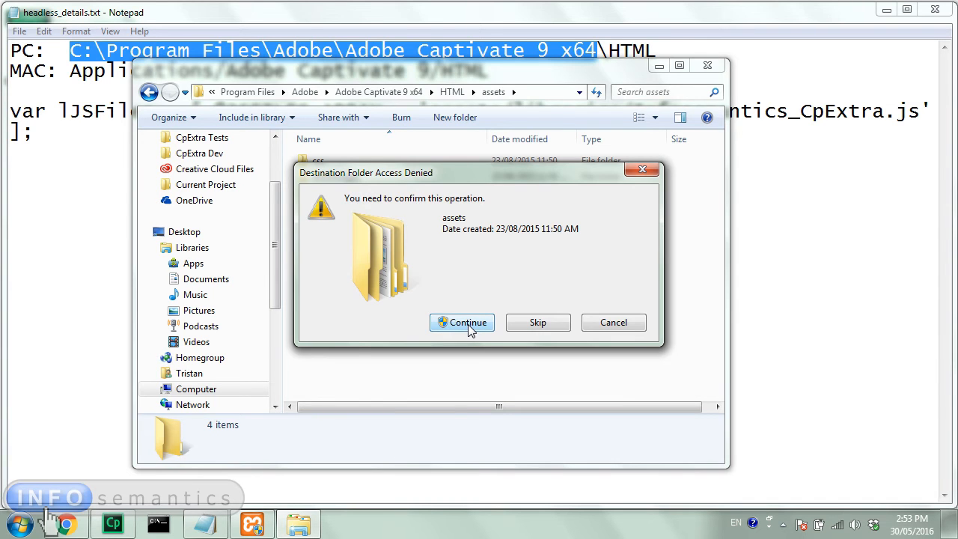
Step: Create a folder named libraries inside the assets folder and go into it
left_click(462, 323)
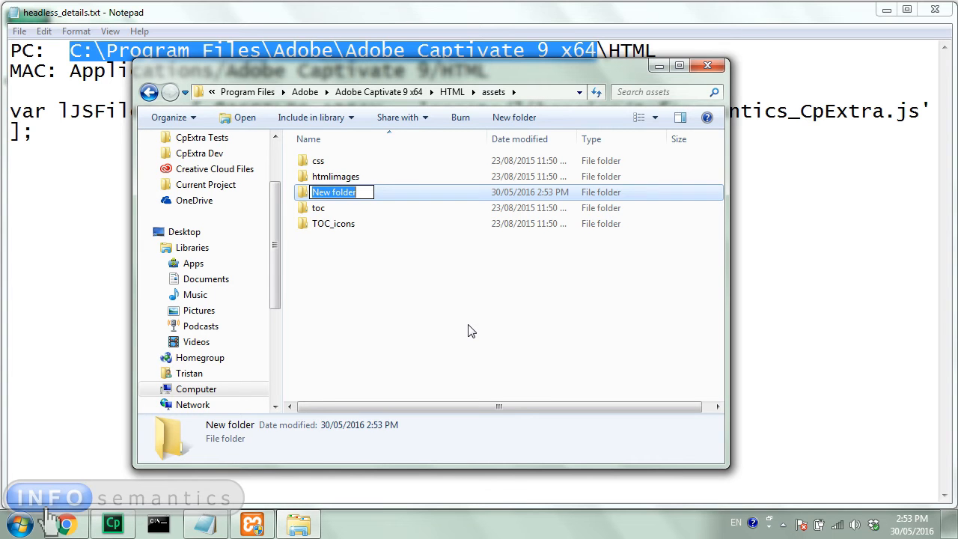
type("libraries")
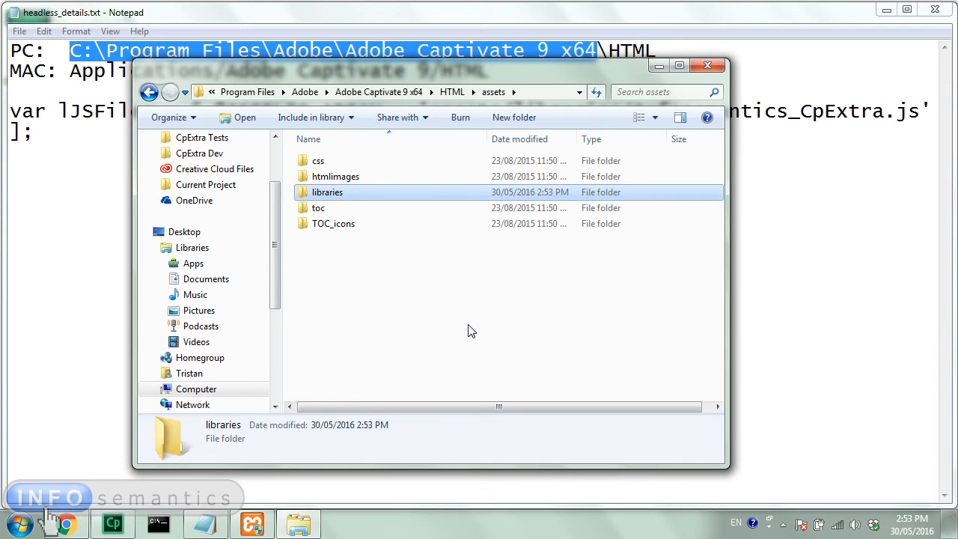
double_click(327, 193)
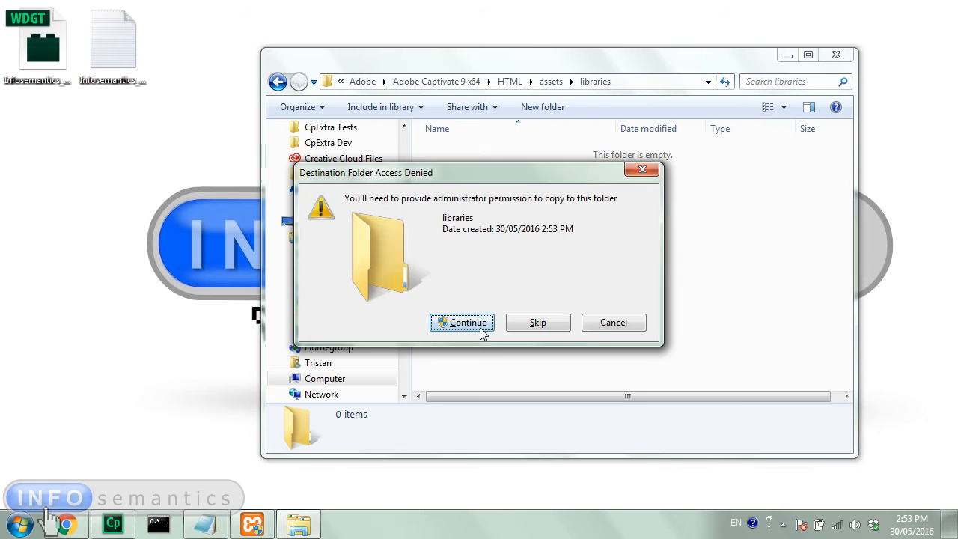
Step: Approve copying Infosemantics_CpExtra.js into the protected libraries folder
left_click(462, 323)
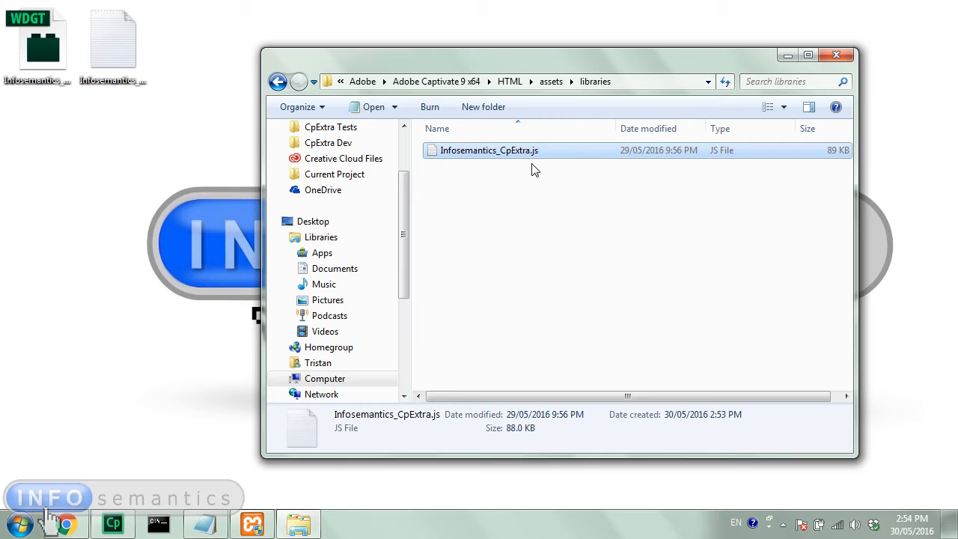
mouse_move(556, 180)
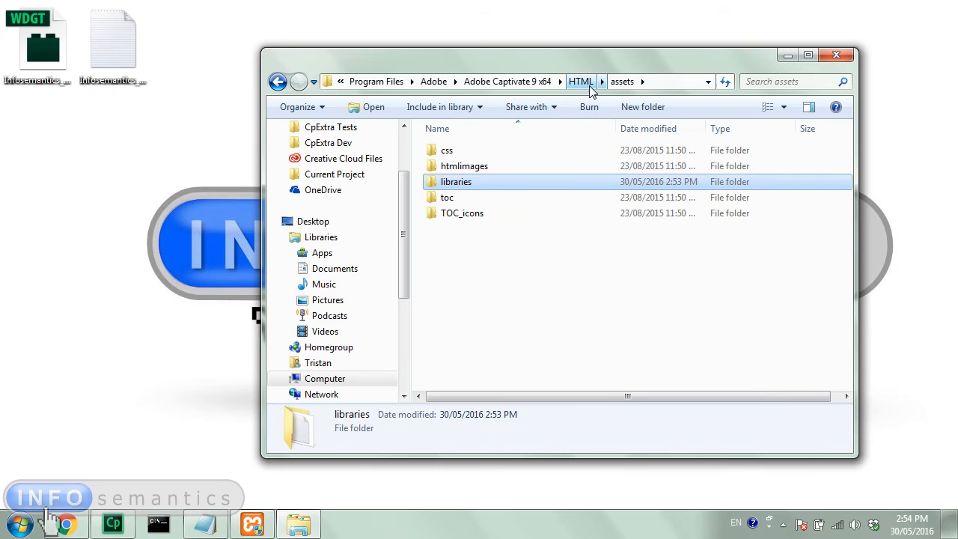
Step: Back in the HTML folder, duplicate index.html by copy-pasting it, approving the protected-folder copy
left_click(581, 82)
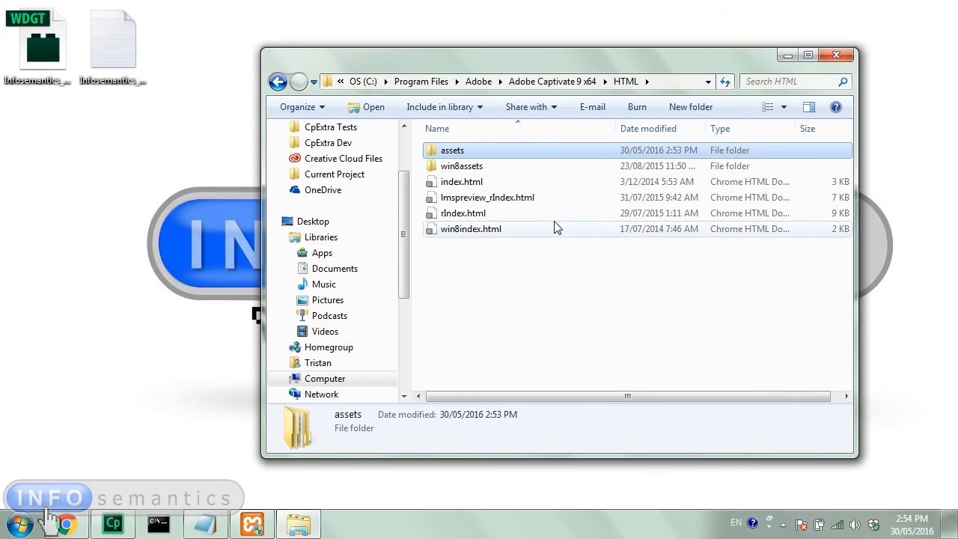
left_click(460, 181)
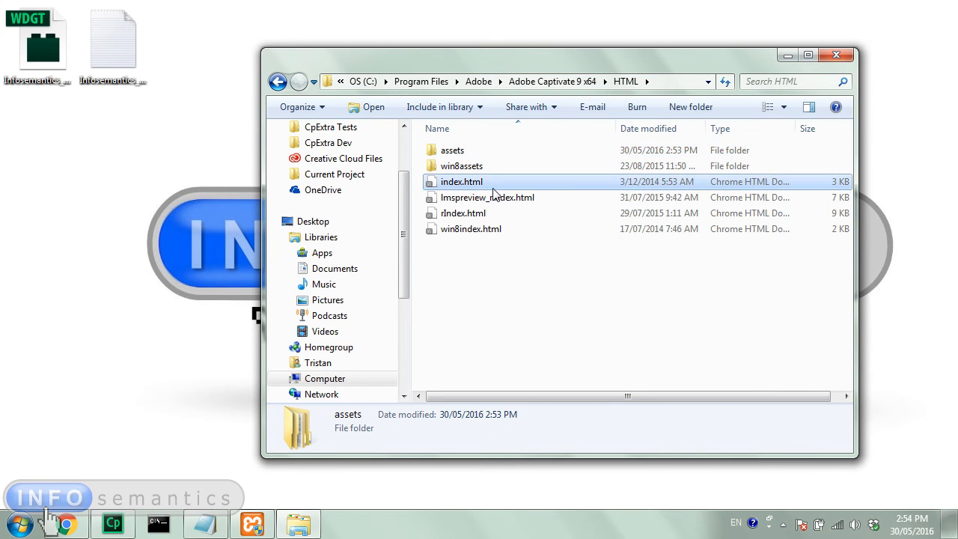
left_click(459, 181)
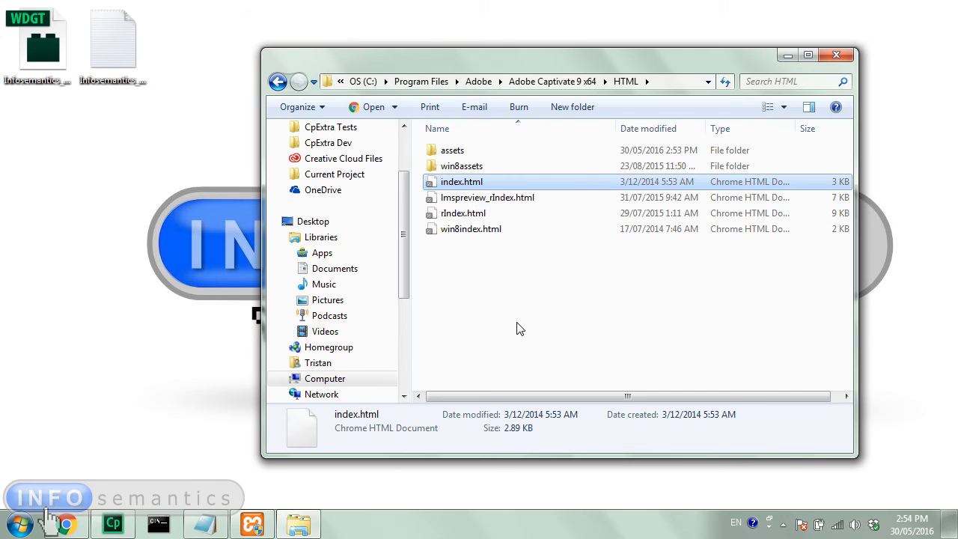
right_click(459, 181)
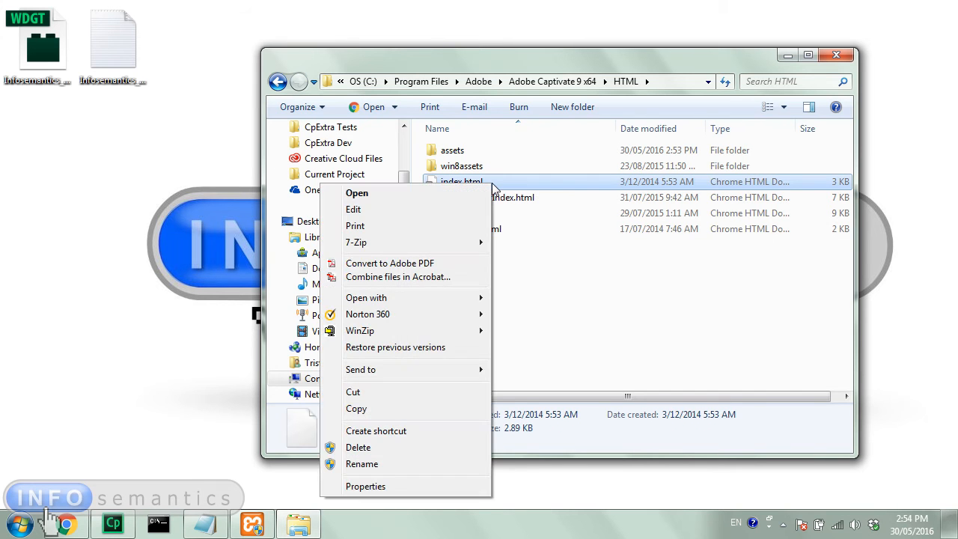
left_click(521, 343)
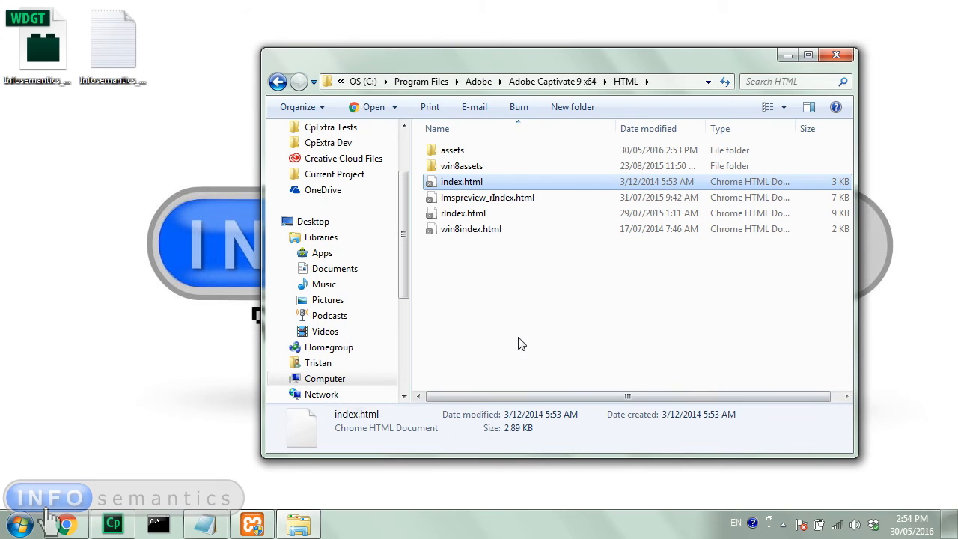
right_click(522, 343)
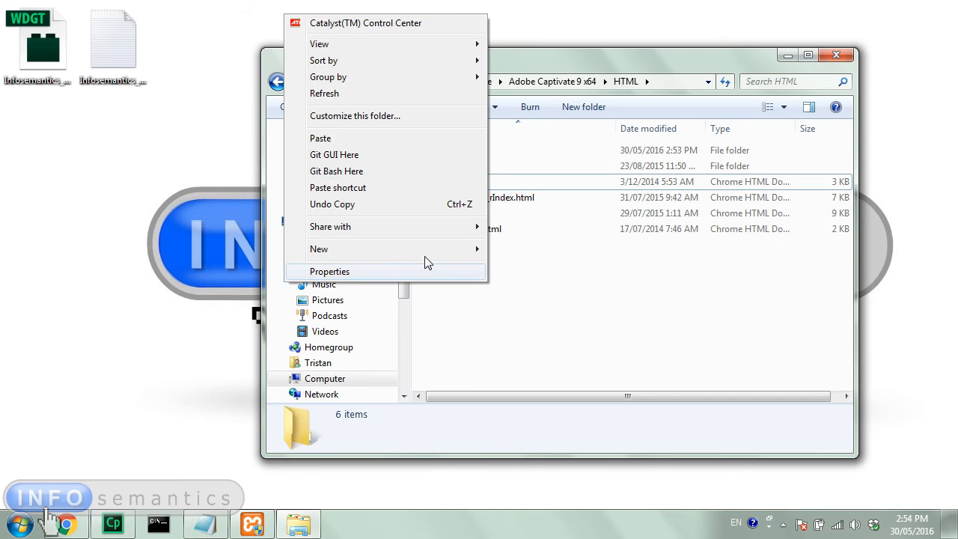
left_click(321, 138)
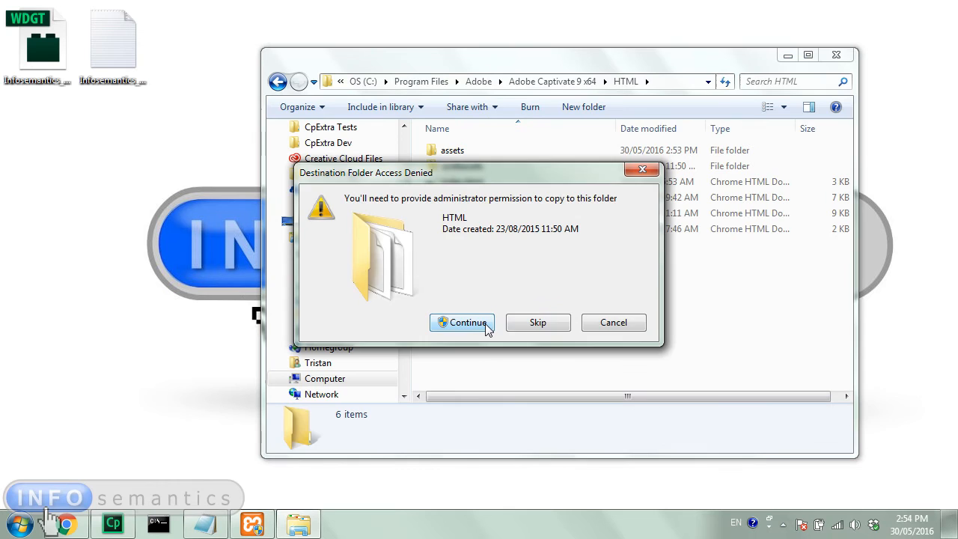
left_click(463, 323)
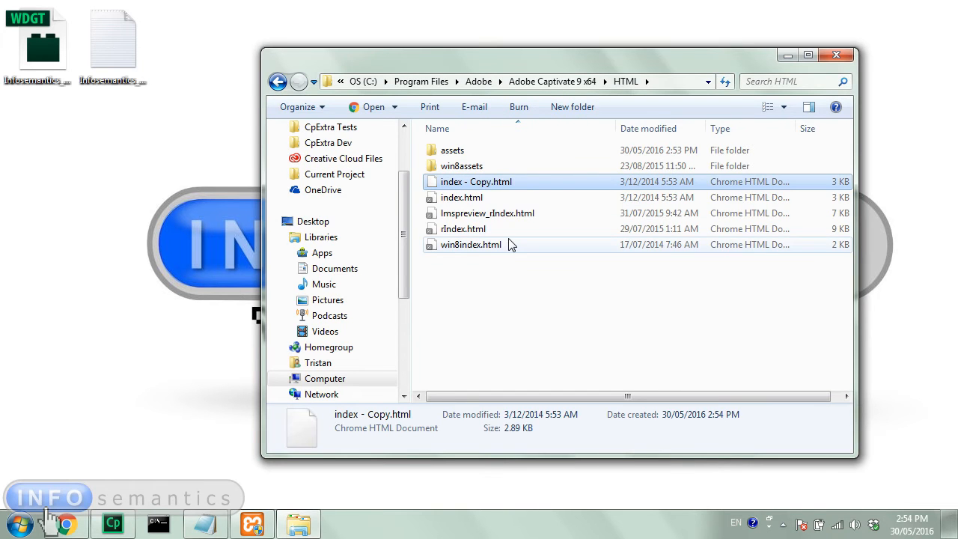
Step: Rename the duplicated file to index_old.html, leaving the original index.html selected
right_click(476, 181)
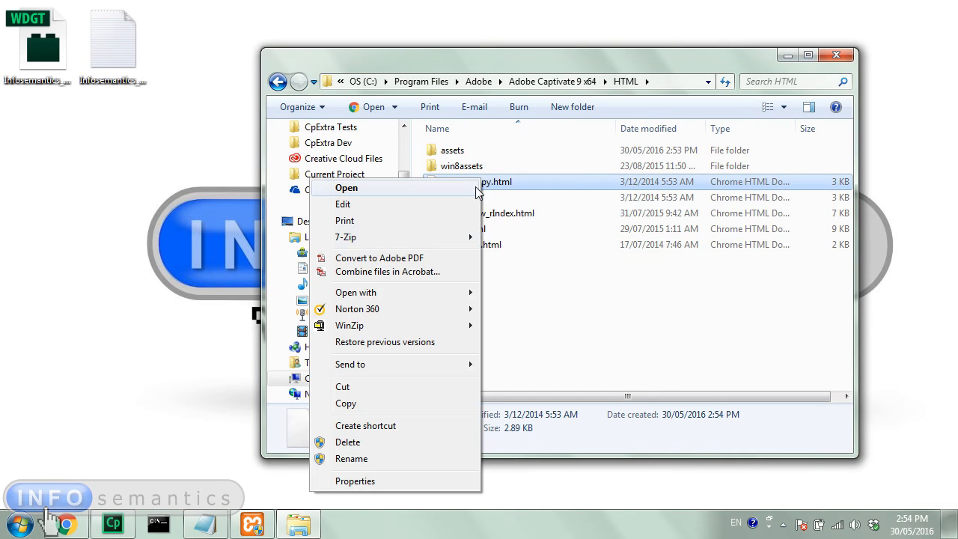
left_click(351, 458)
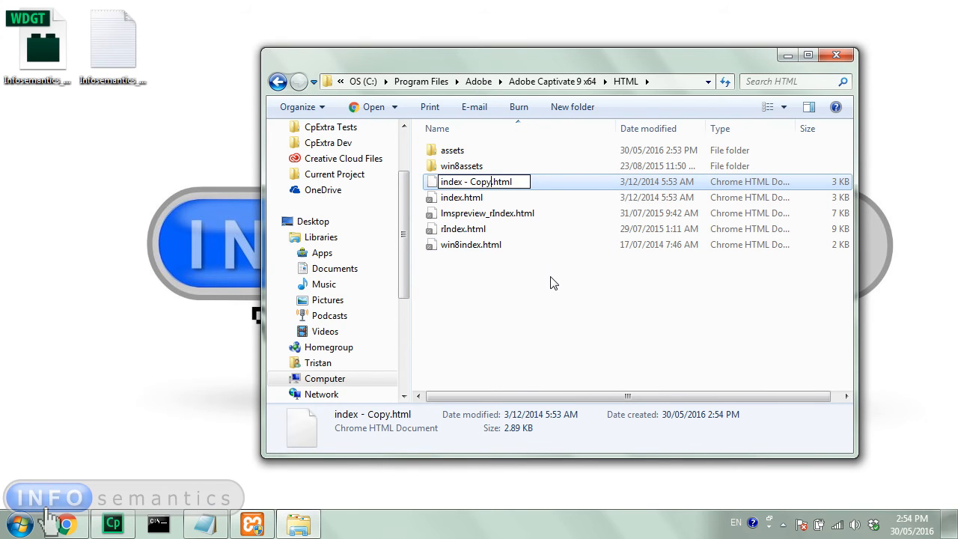
type("index.html")
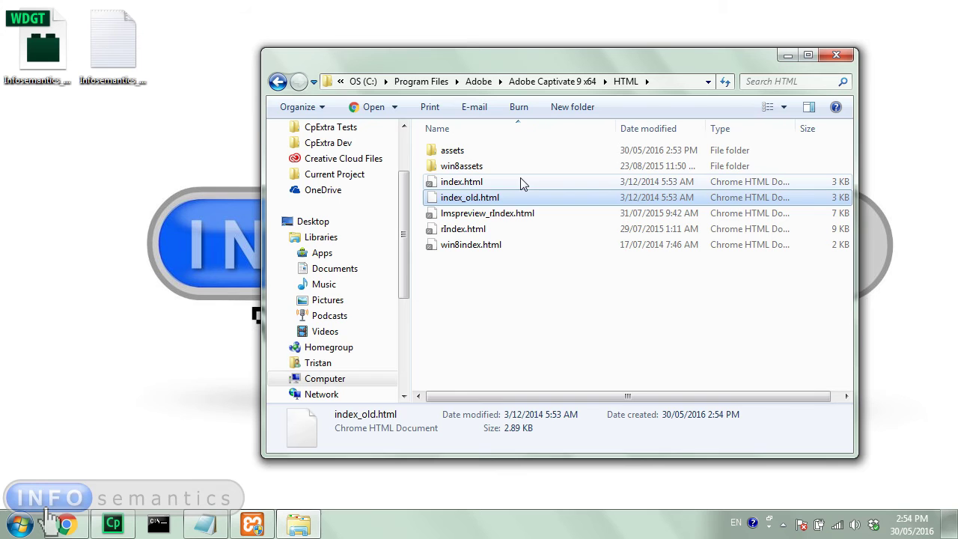
left_click(461, 182)
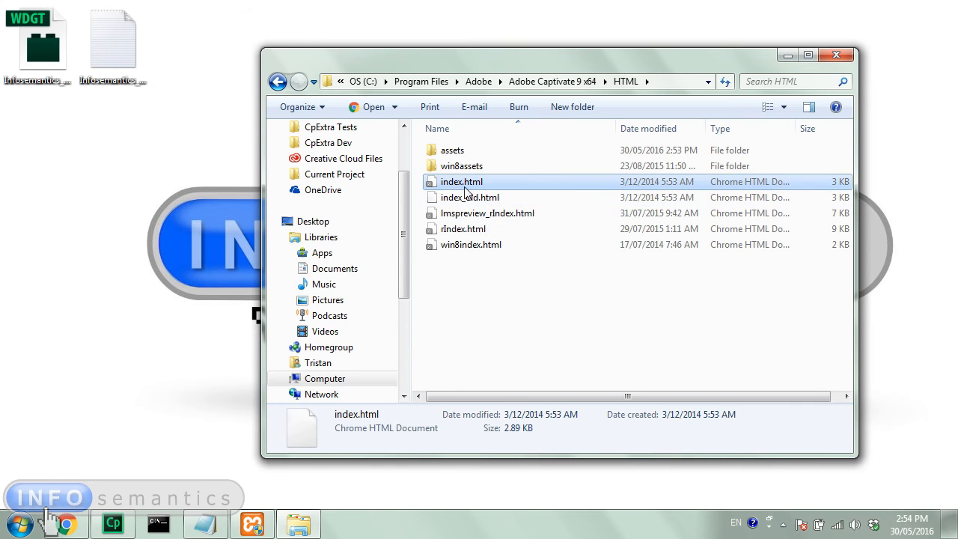
mouse_move(484, 186)
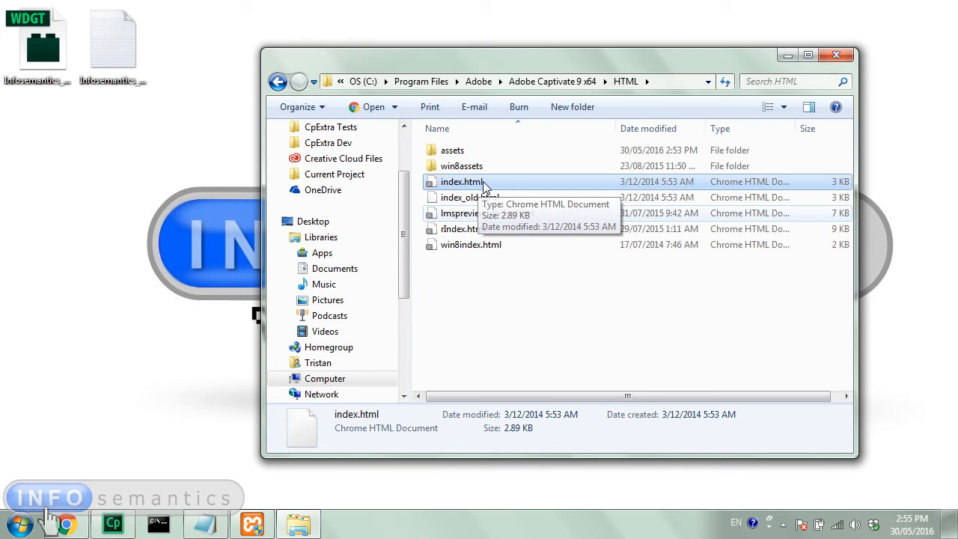
mouse_move(483, 211)
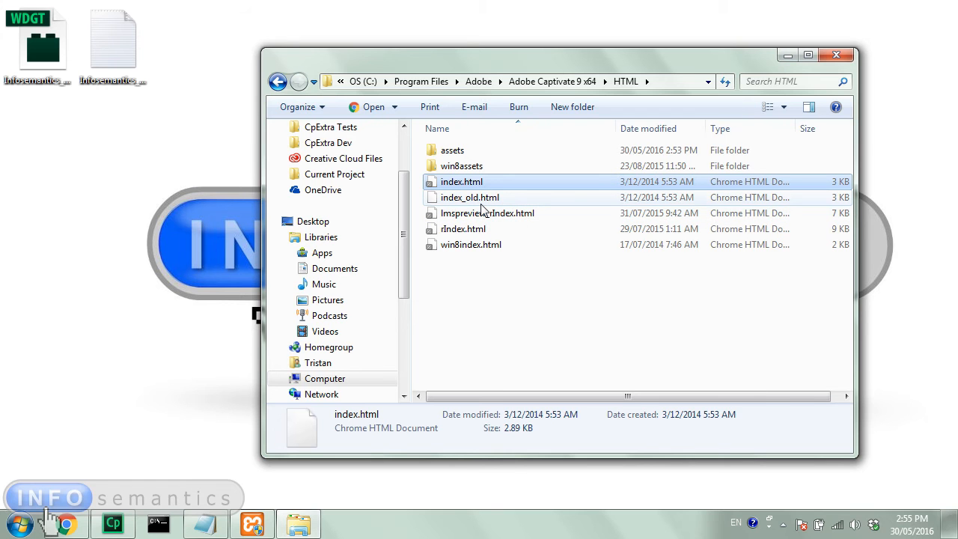
mouse_move(497, 217)
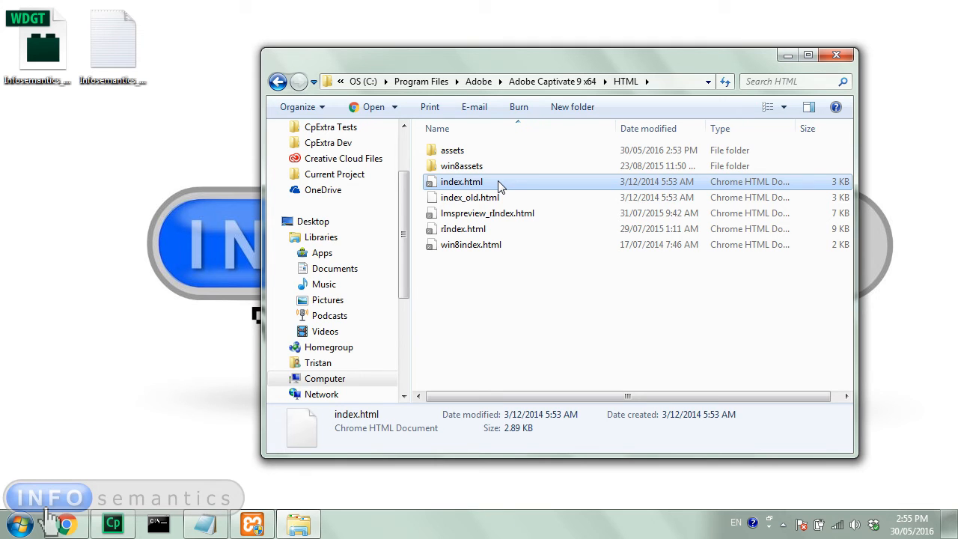
mouse_move(473, 195)
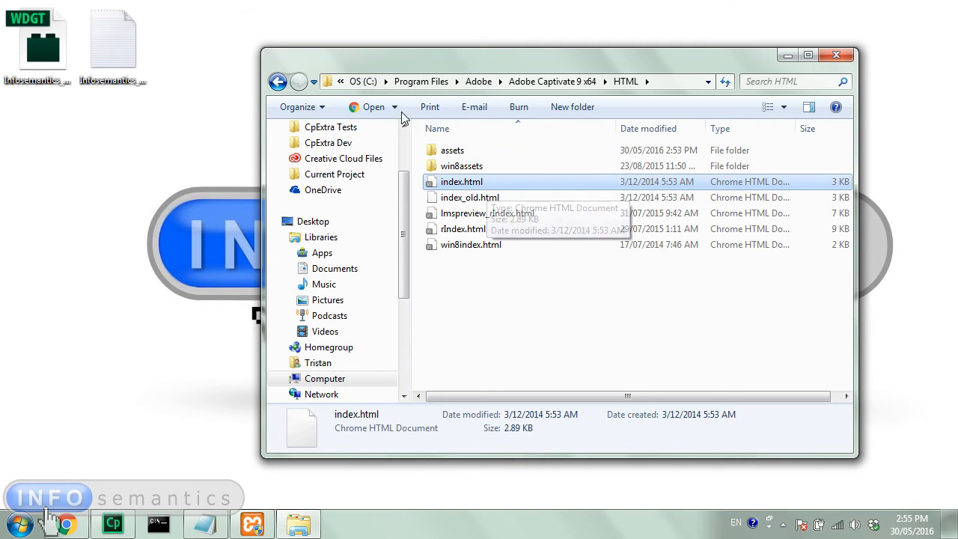
Step: Open Captivate's original index.html in Notepad via the Open dropdown
left_click(394, 106)
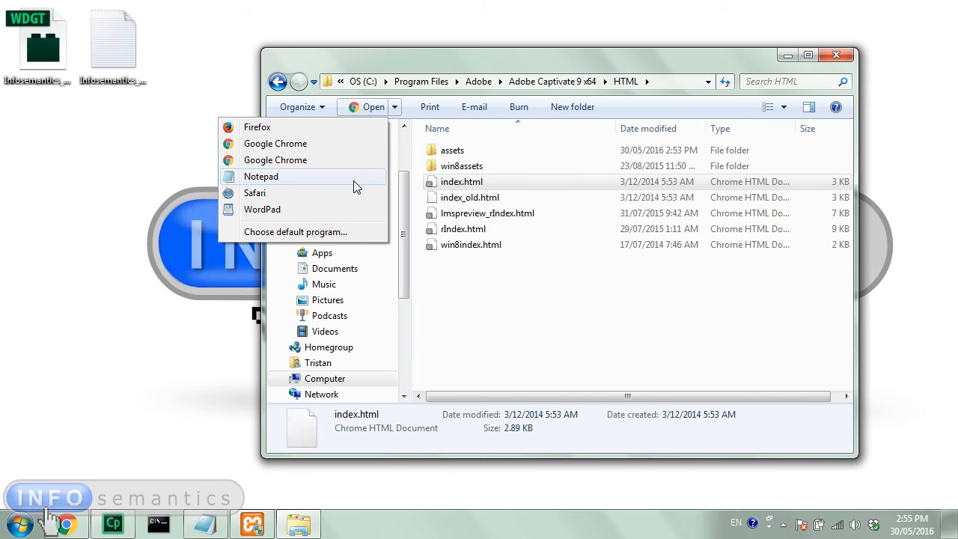
mouse_move(325, 139)
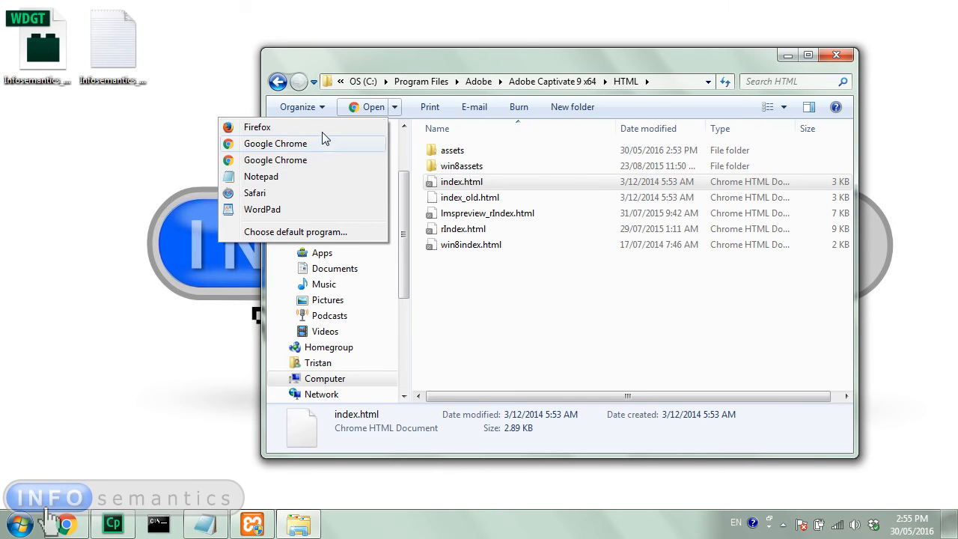
left_click(260, 176)
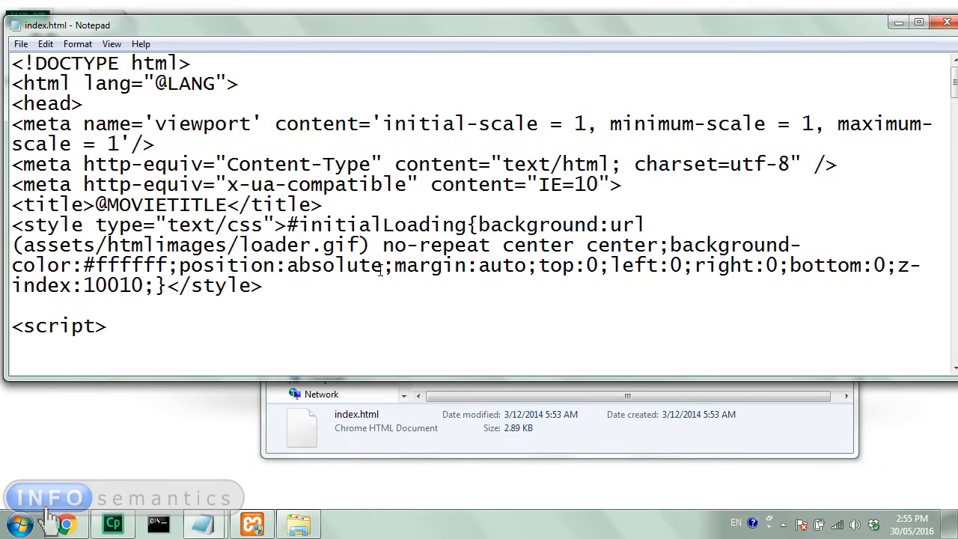
scroll("down", 3)
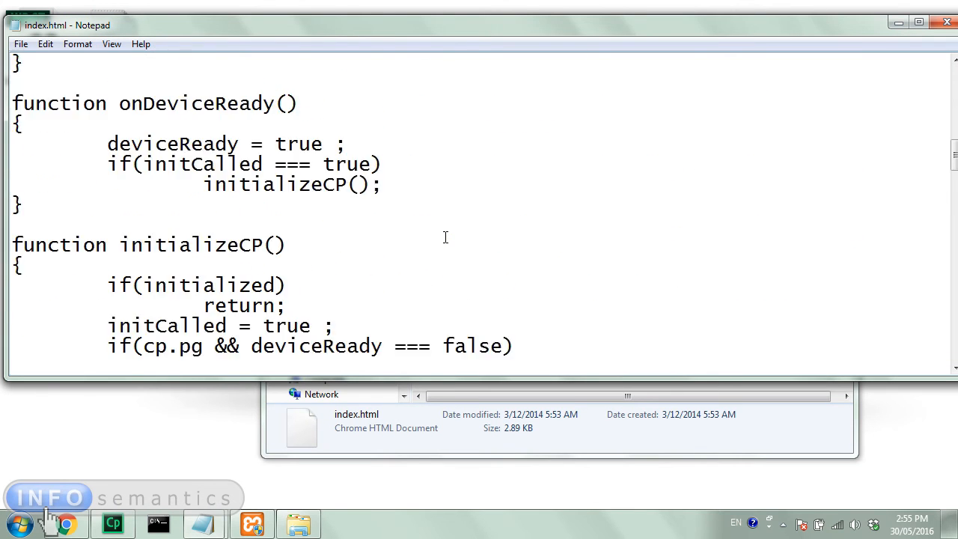
scroll("down", 3)
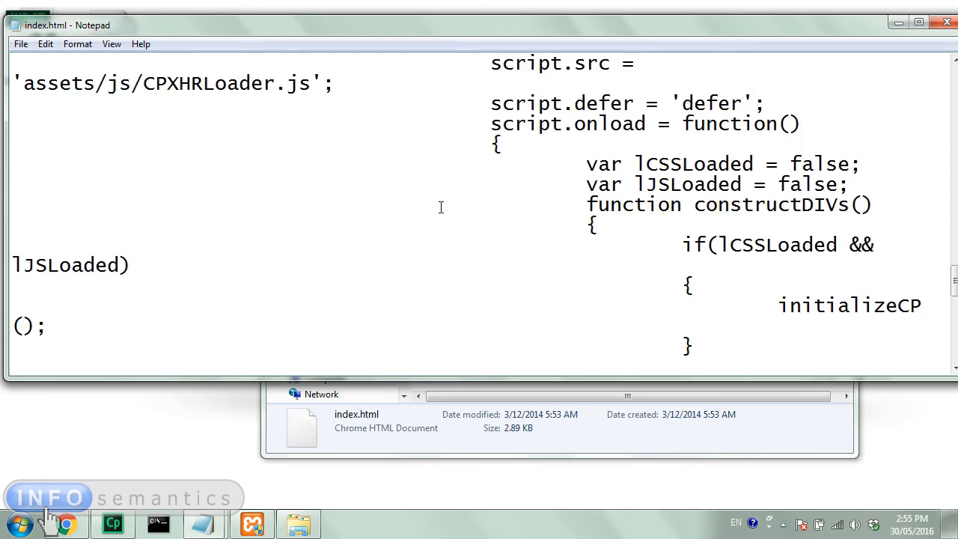
scroll("down", 3)
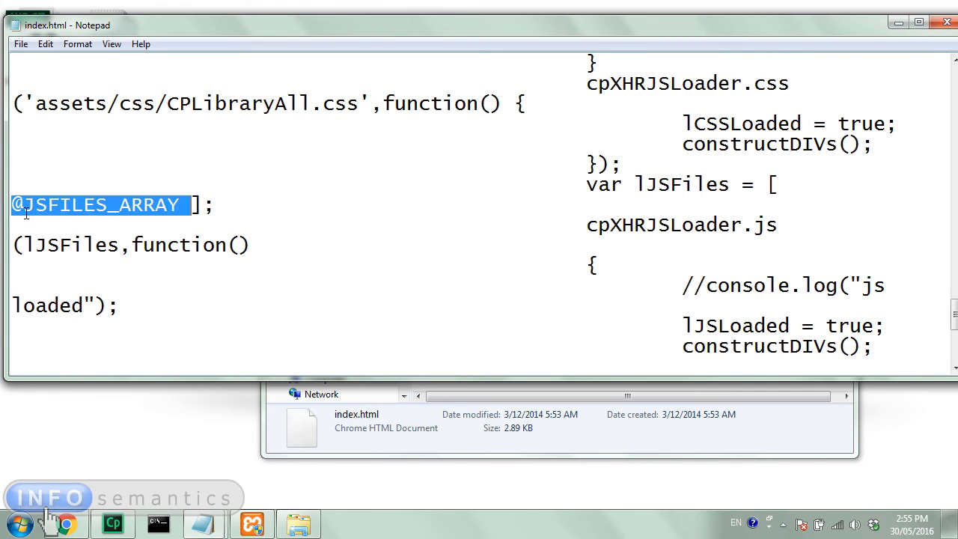
mouse_move(139, 224)
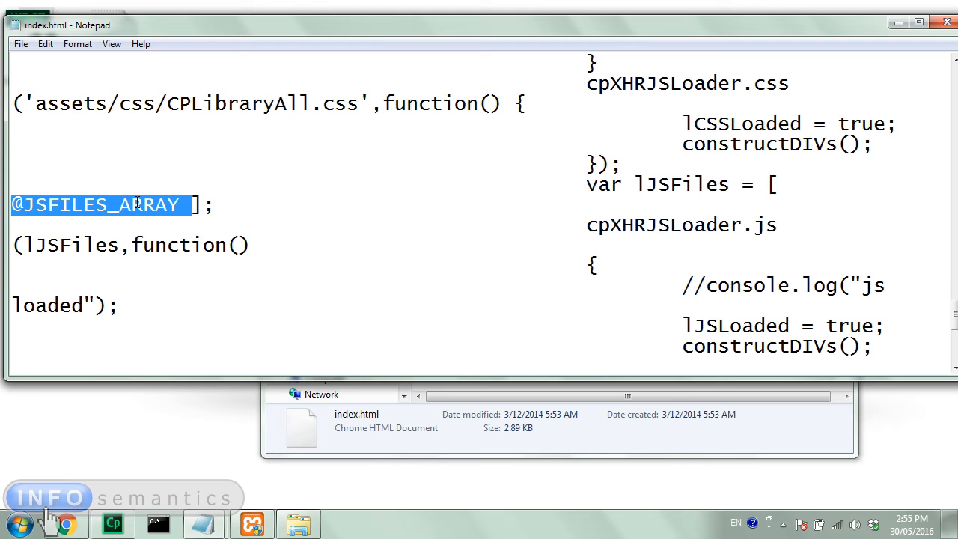
mouse_move(201, 230)
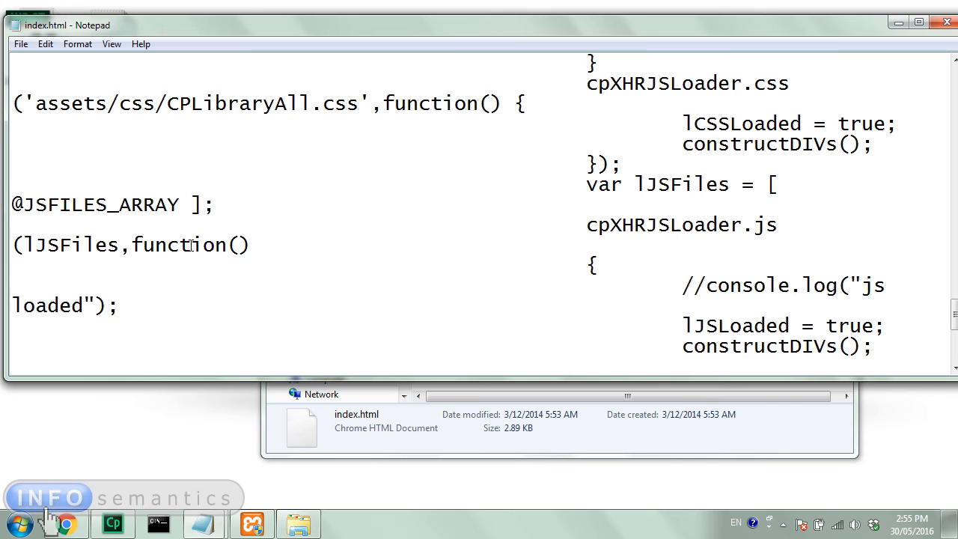
type(",")
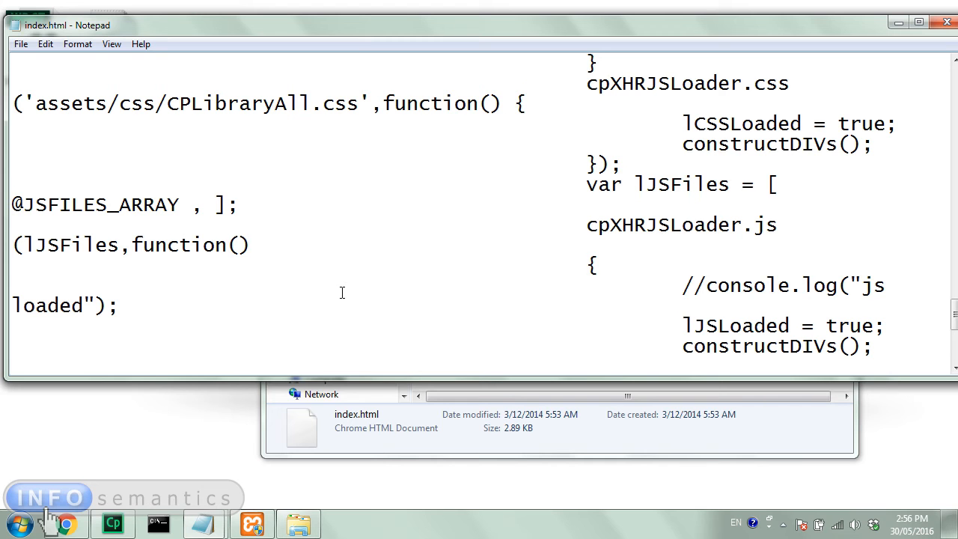
type("\"\"")
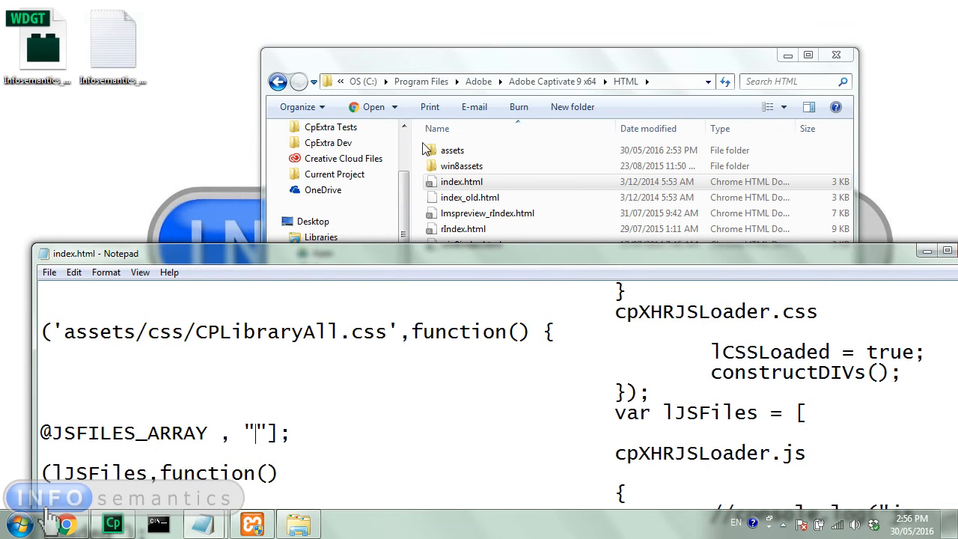
mouse_move(222, 169)
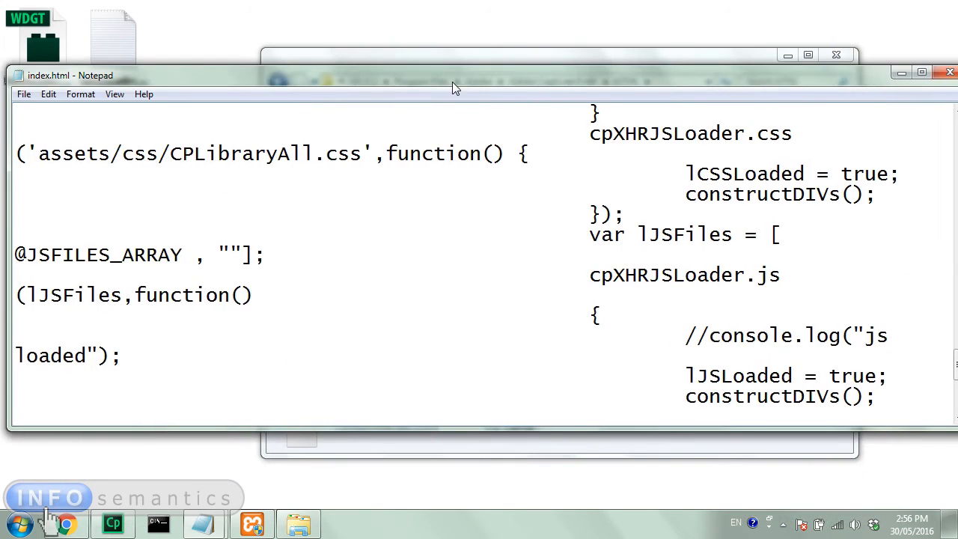
mouse_move(297, 525)
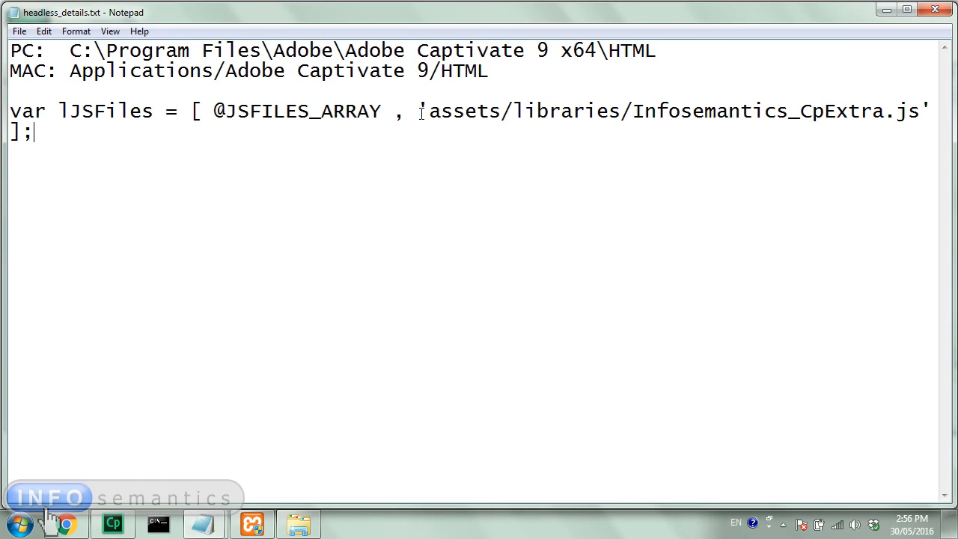
Step: Select and copy 'assets/libraries/Infosemantics_CpExtra.js' from headless_details.txt
left_click_drag(419, 110, 928, 111)
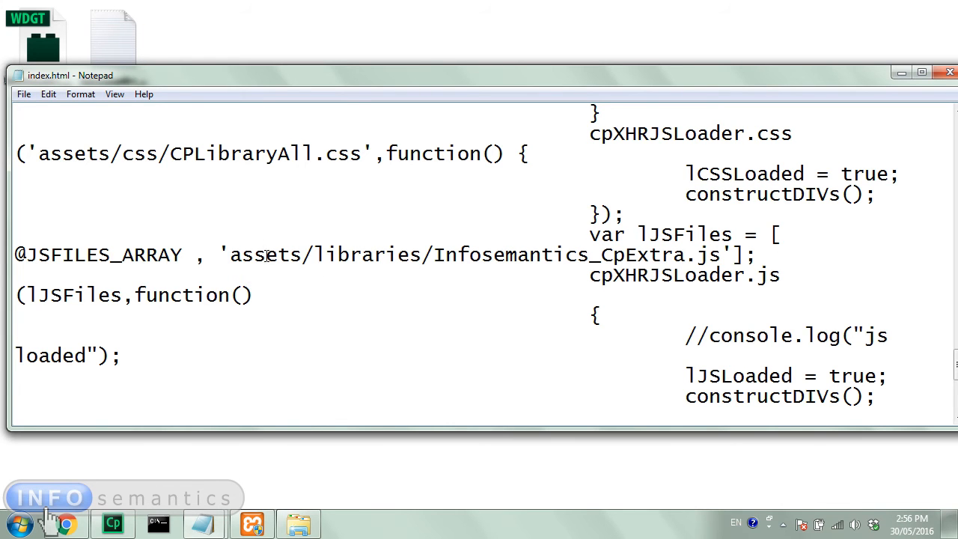
left_click_drag(221, 255, 756, 254)
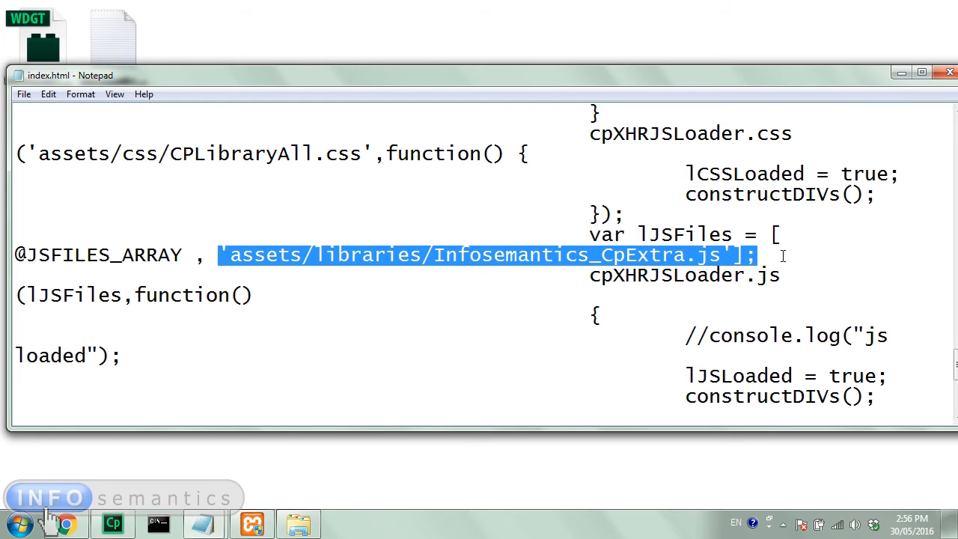
left_click(730, 255)
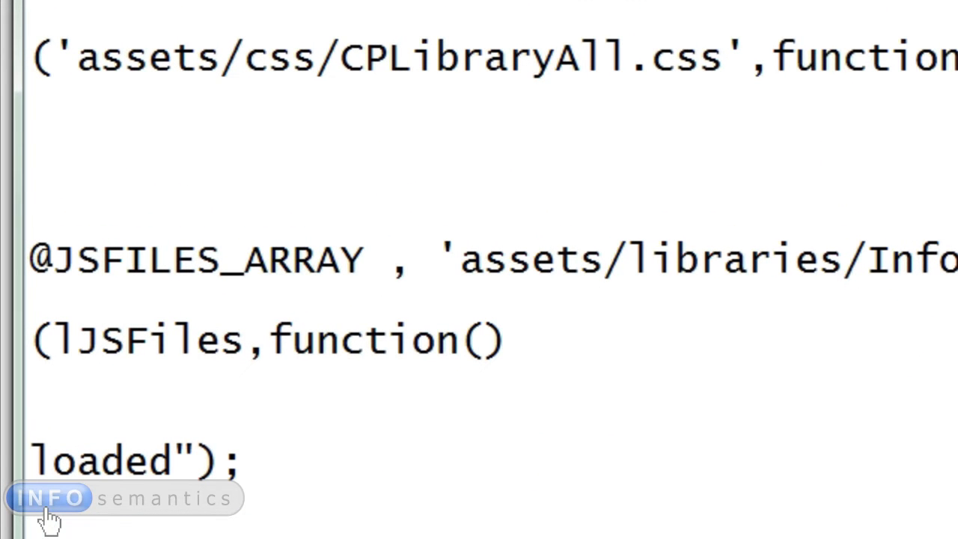
left_click(359, 262)
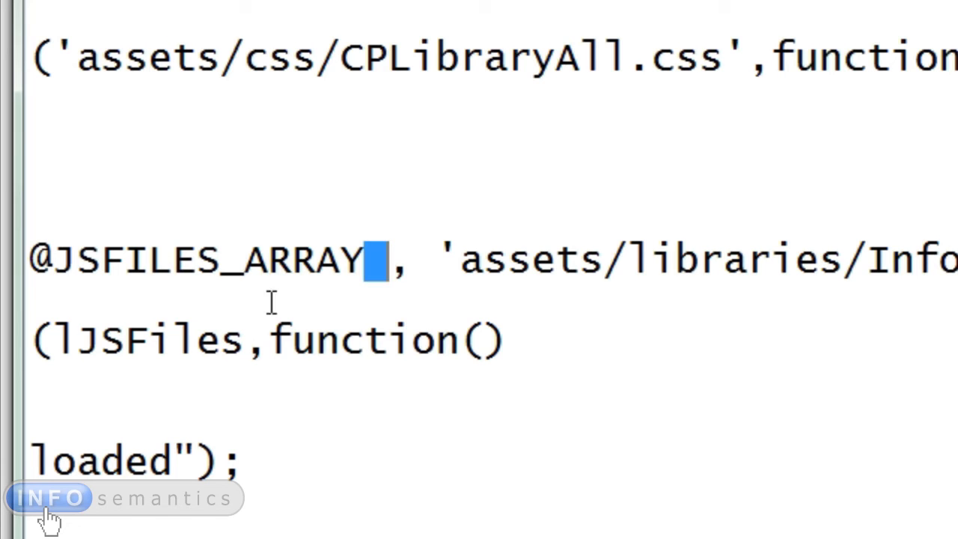
mouse_move(185, 243)
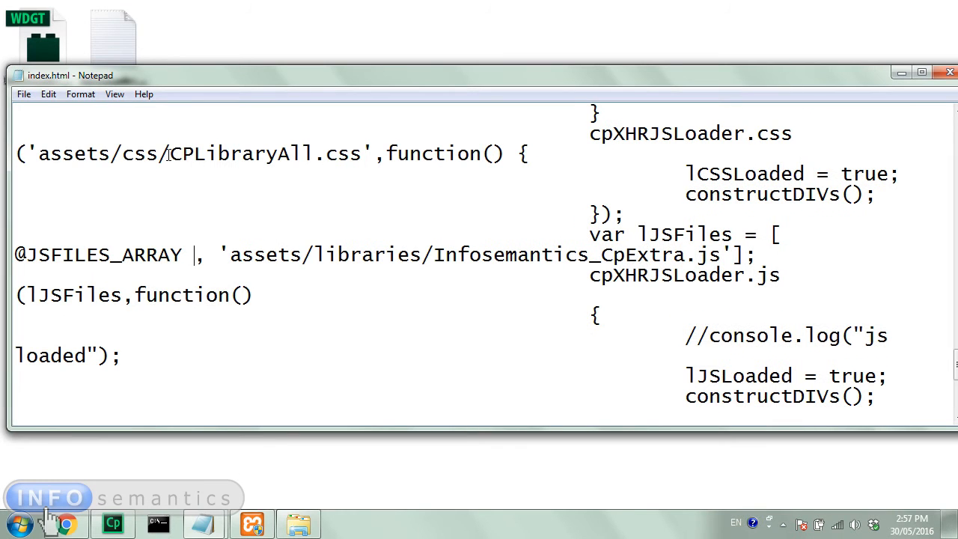
Step: Attempt to save index.html over the original, agreeing to replace it
left_click(24, 95)
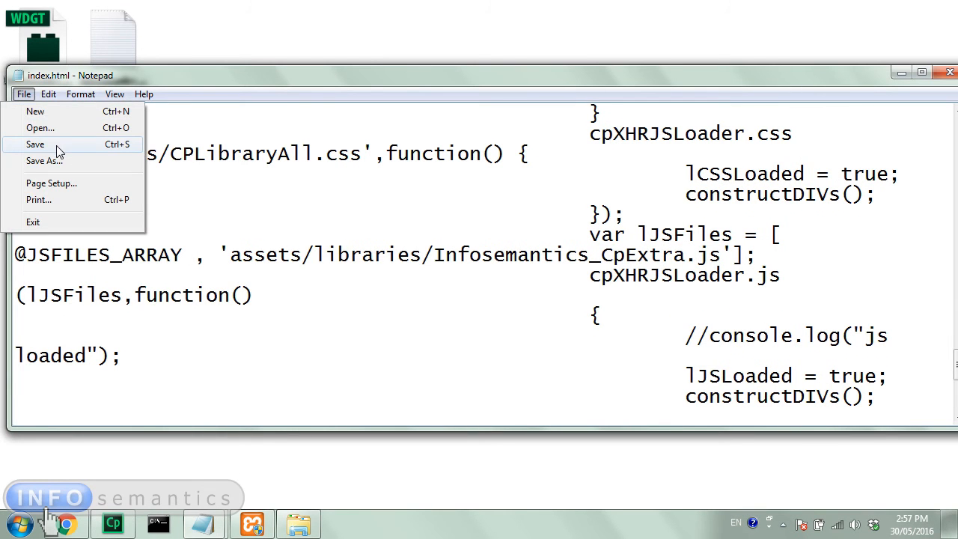
left_click(44, 160)
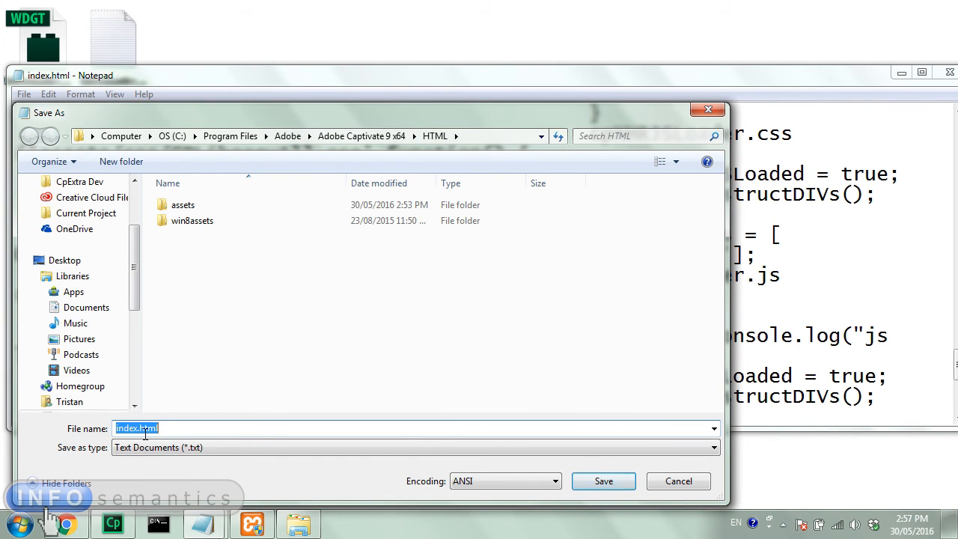
left_click(603, 481)
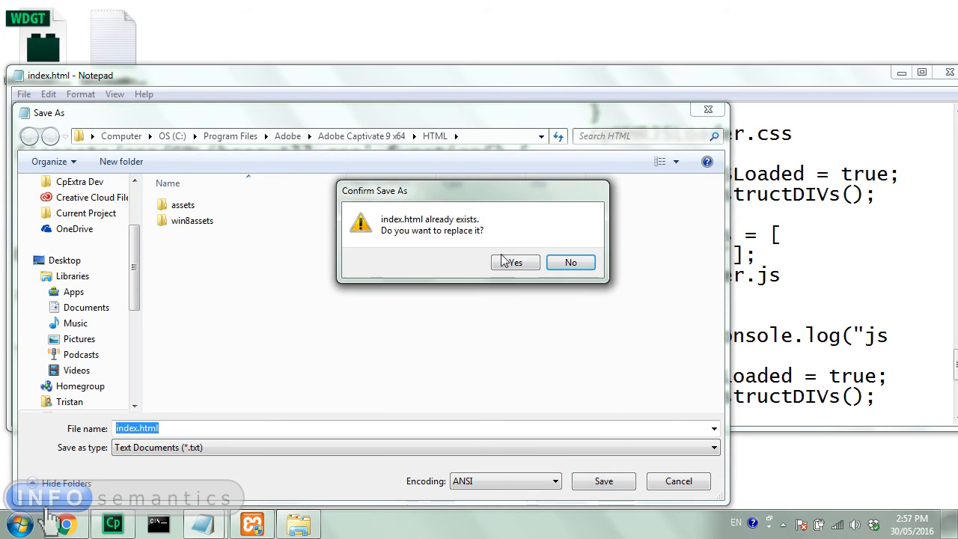
left_click(515, 262)
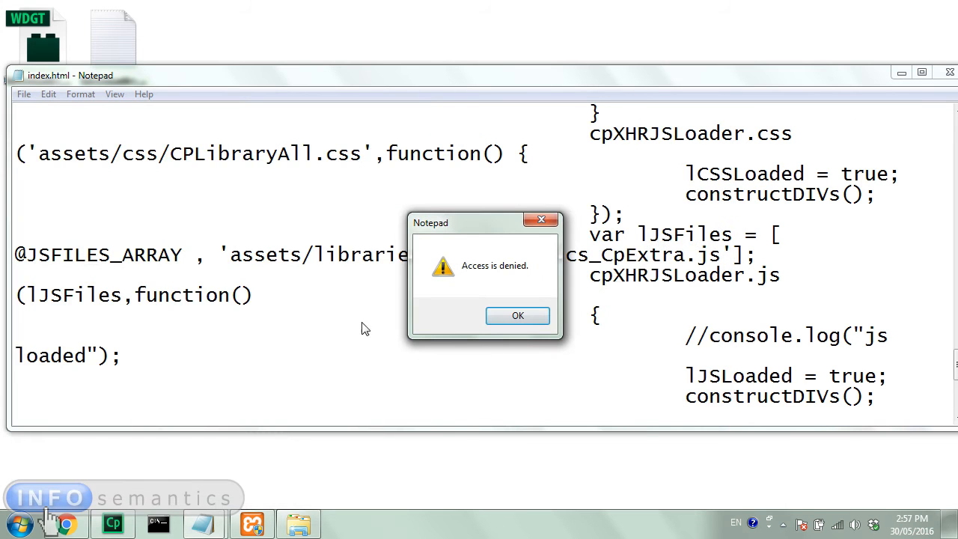
mouse_move(508, 267)
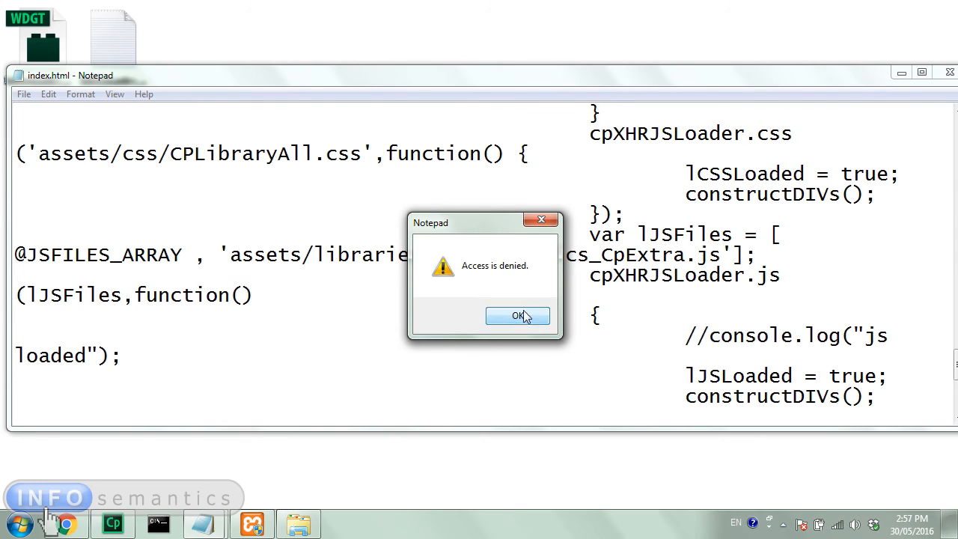
Step: Dismiss the 'Access is denied' error and save a copy to the Desktop instead
left_click(518, 316)
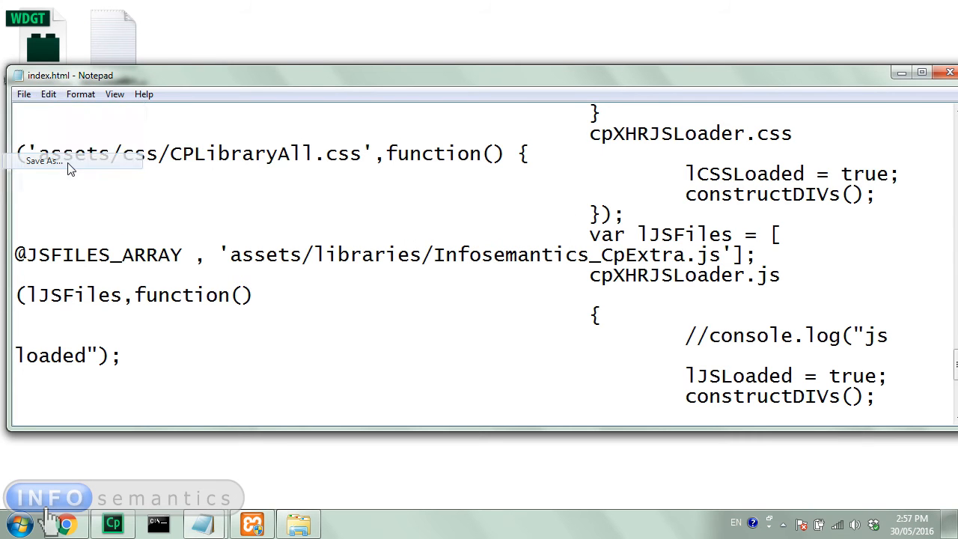
left_click(45, 163)
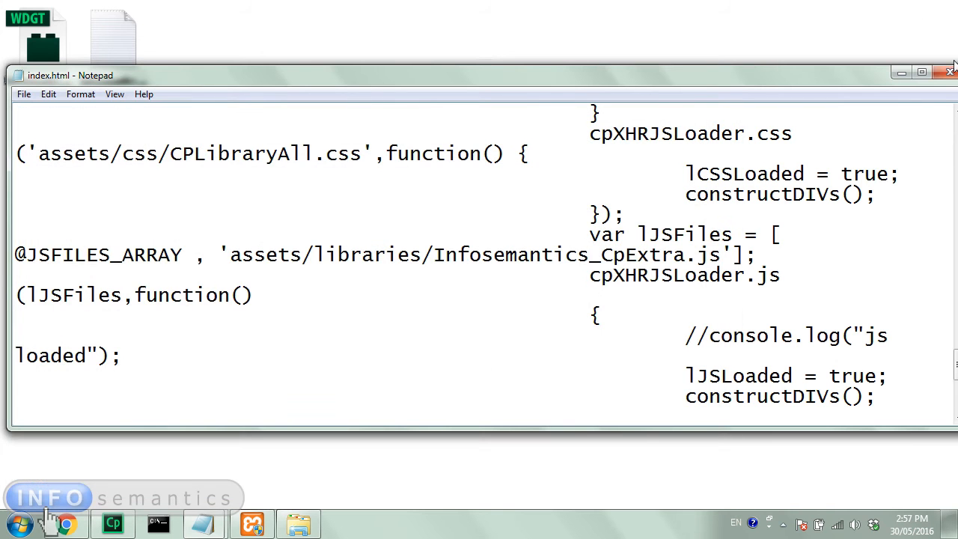
Step: Move the Desktop index.html into Captivate's HTML folder, replacing the original with admin permission
left_click(946, 72)
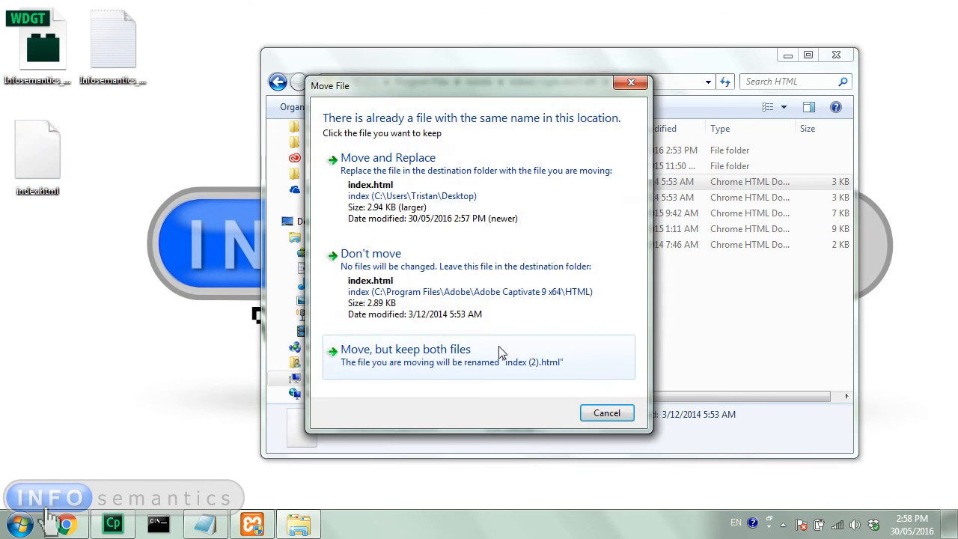
left_click(388, 157)
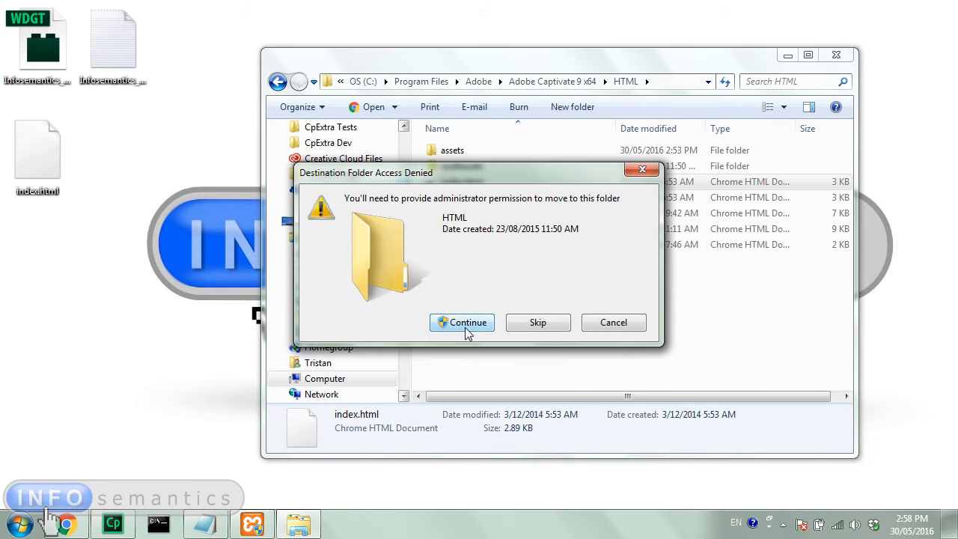
left_click(461, 322)
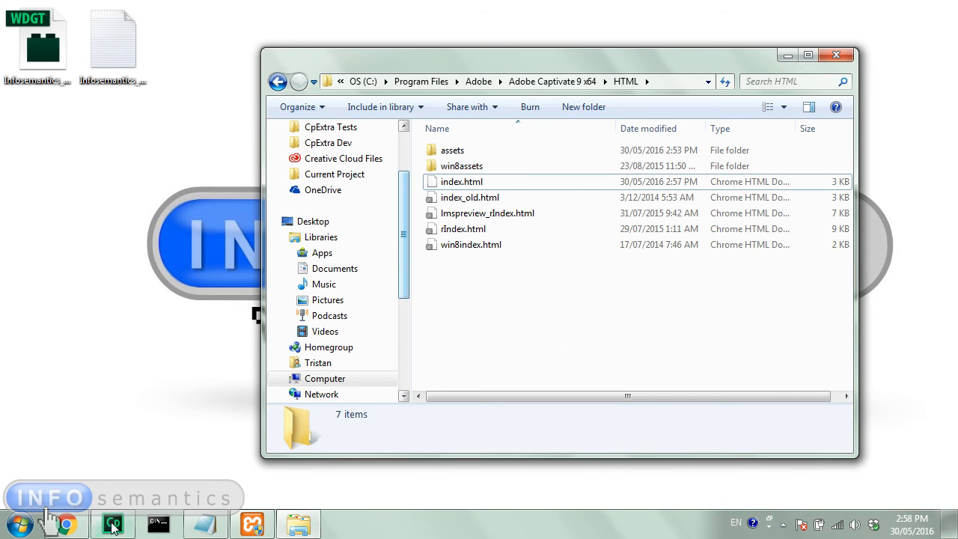
left_click(112, 523)
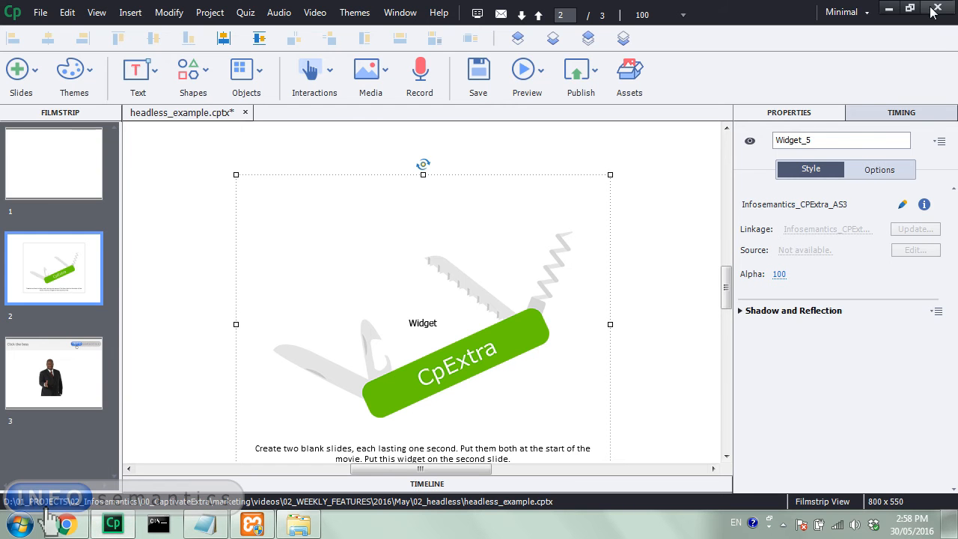
Step: Close Captivate discarding unsaved changes and relaunch it to the welcome screen
left_click(938, 9)
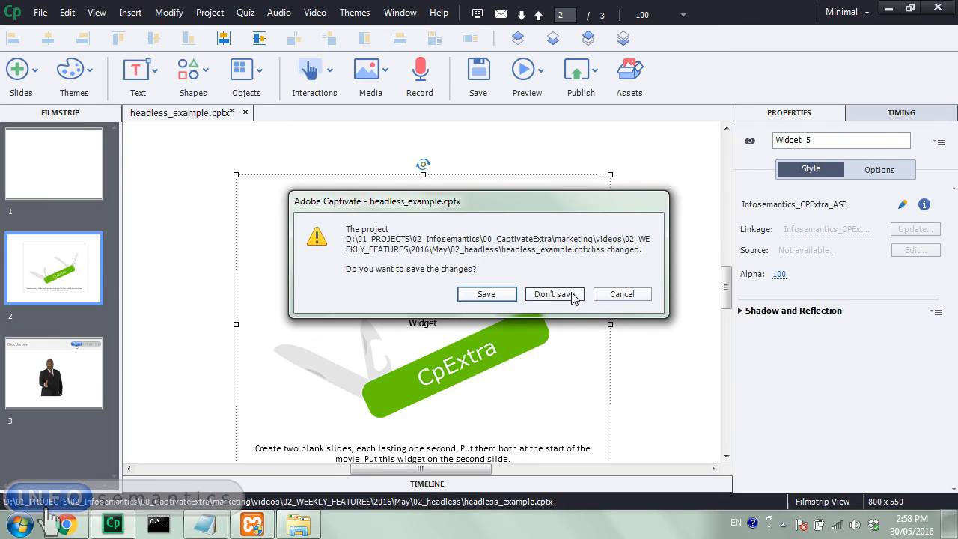
left_click(554, 294)
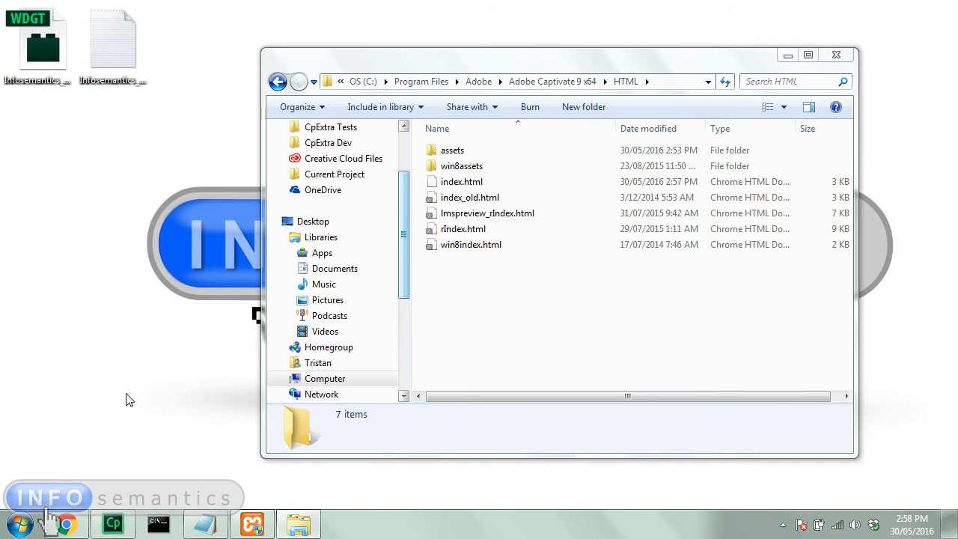
left_click(112, 523)
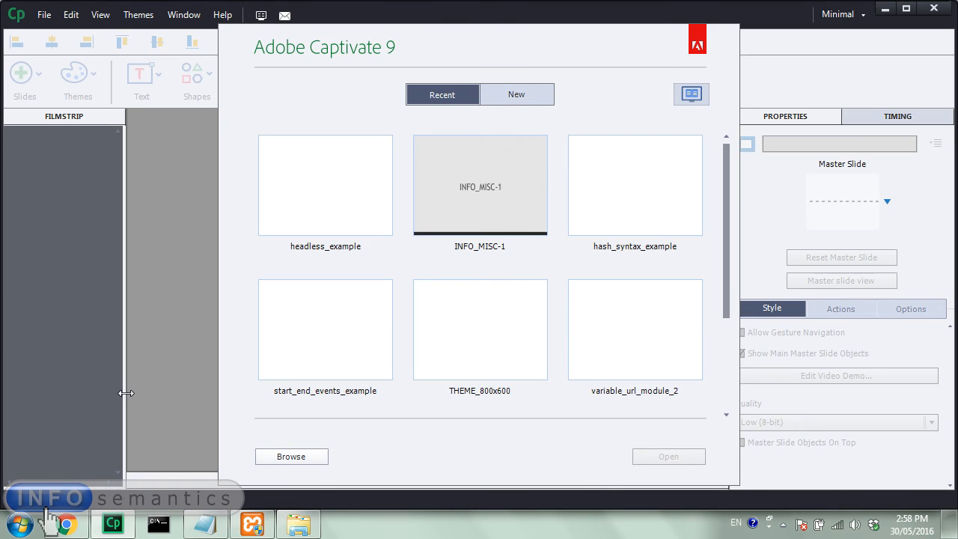
Step: Reopen headless_example, delete the widget slide, and choose Publish to Computer
left_click(325, 185)
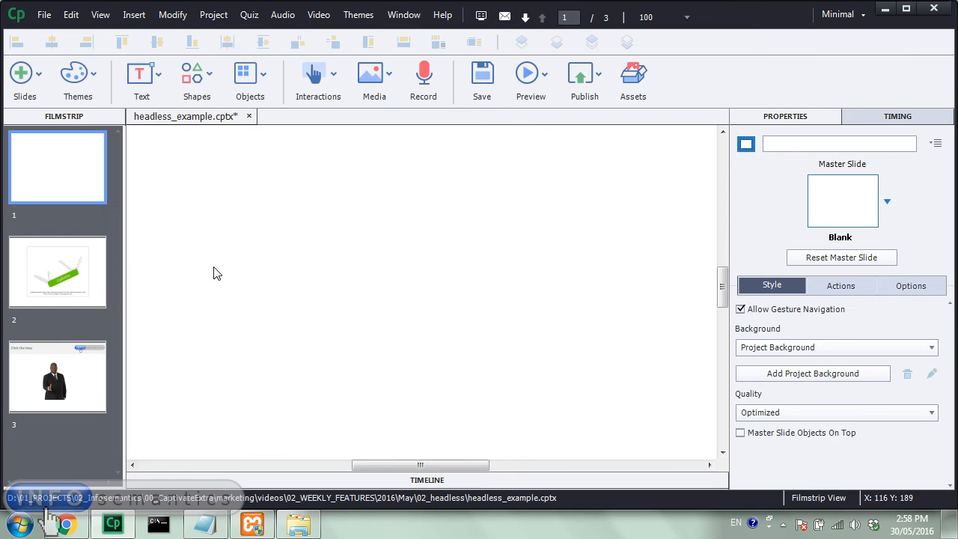
mouse_move(96, 301)
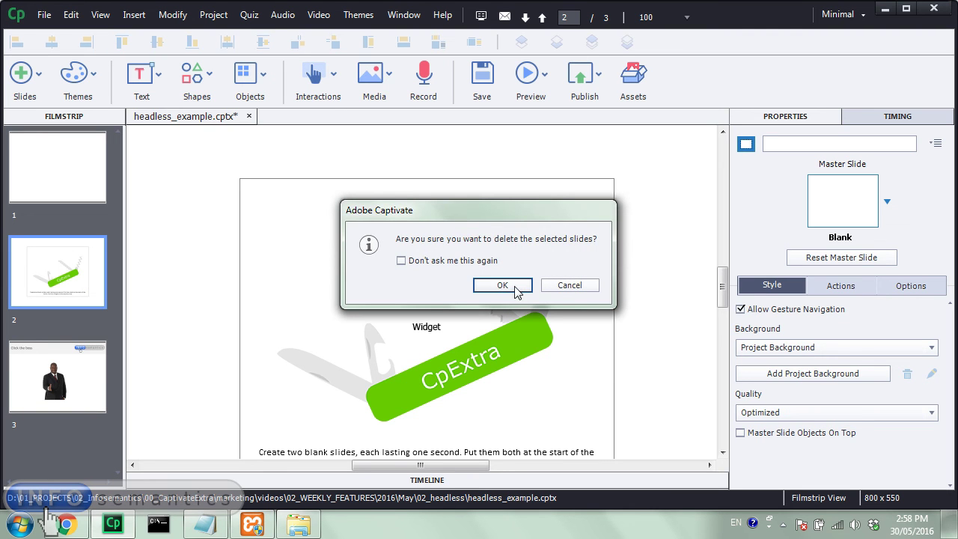
left_click(503, 286)
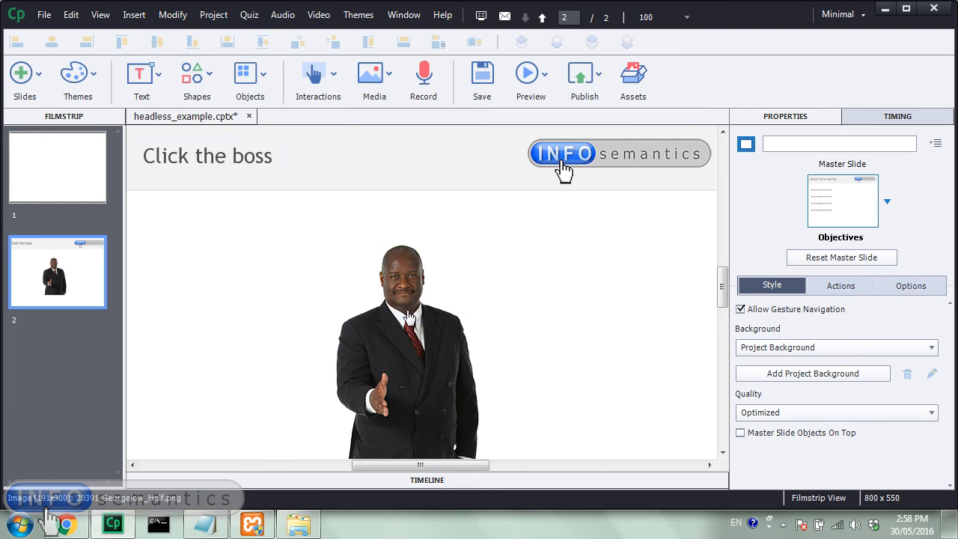
left_click(584, 75)
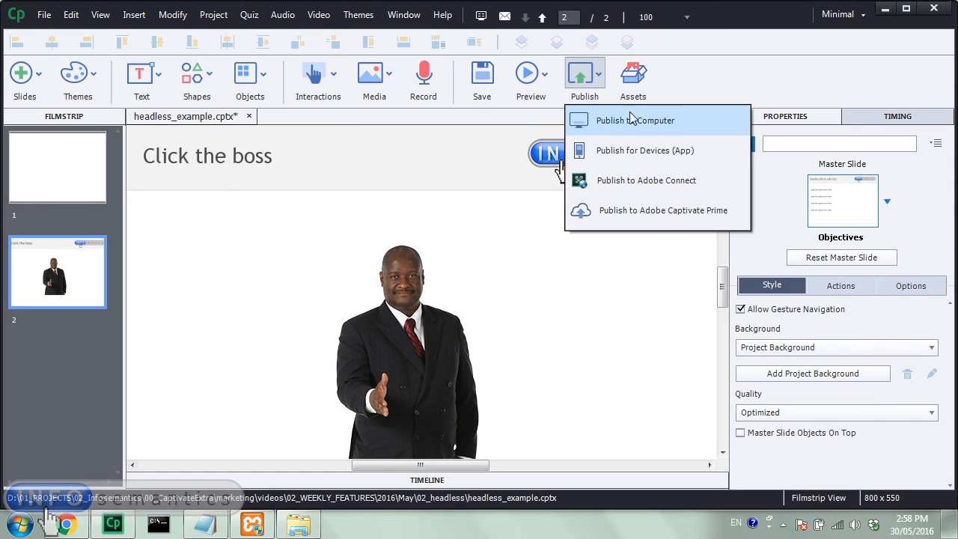
left_click(635, 120)
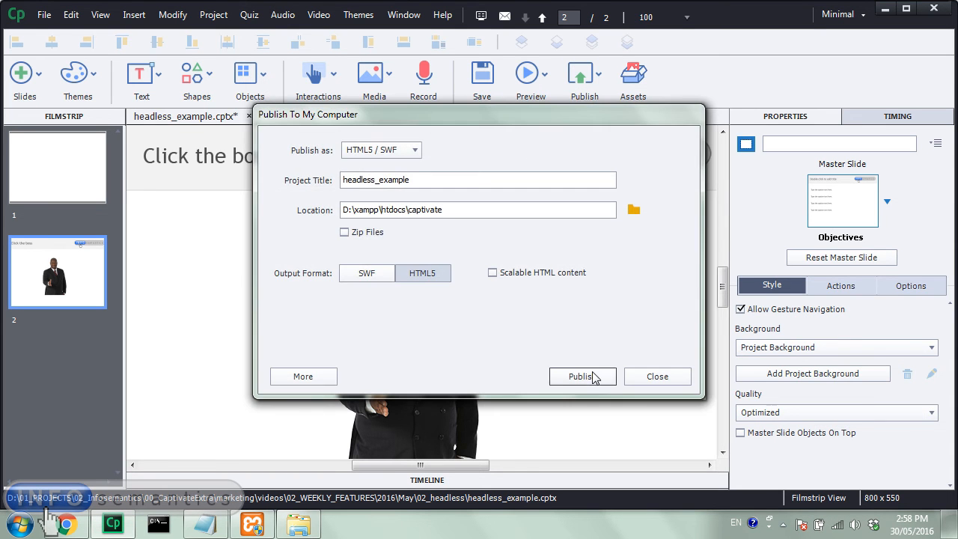
Step: Publish the HTML5 output to D:\xampp\htdocs\captivate and load it in Chrome
left_click(583, 375)
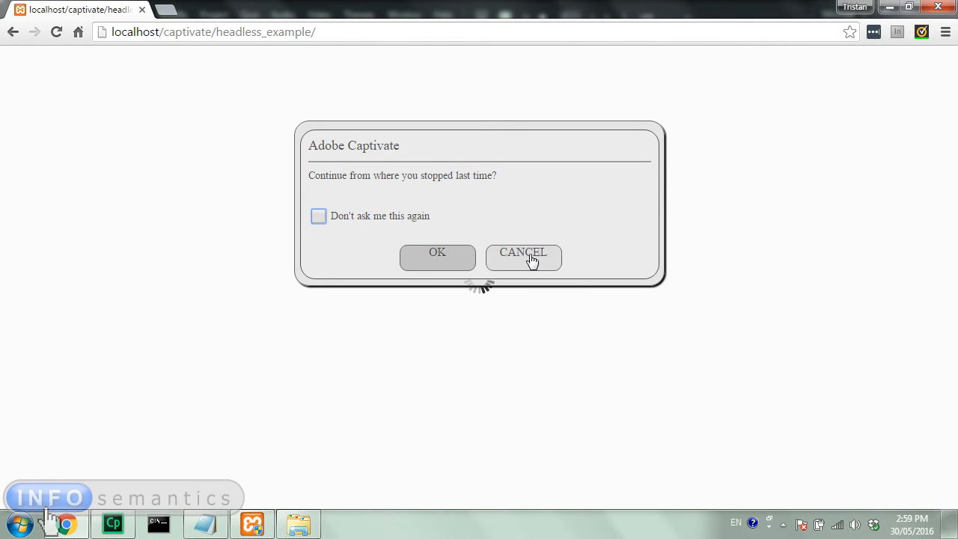
Step: Start the course from the beginning, let it play, reload, and resume where it stopped
left_click(523, 258)
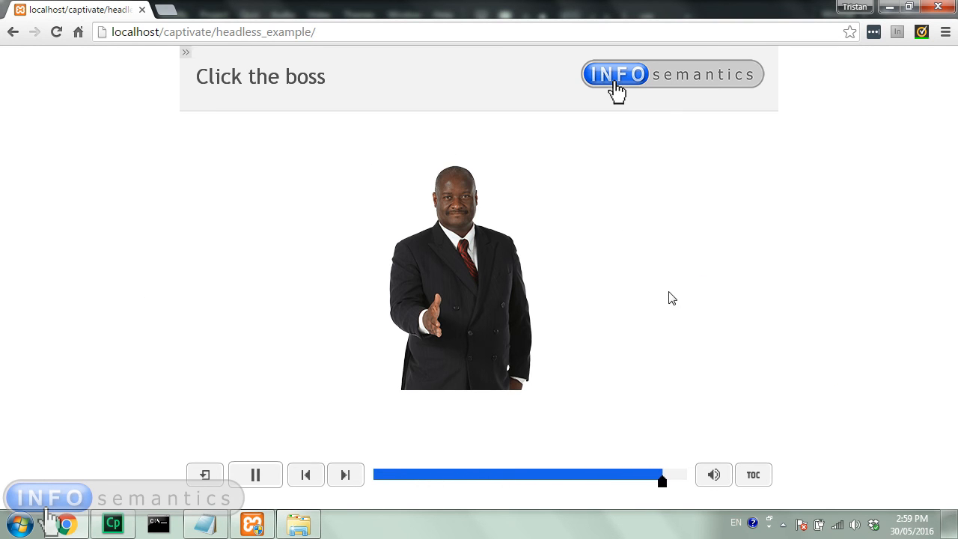
left_click(255, 474)
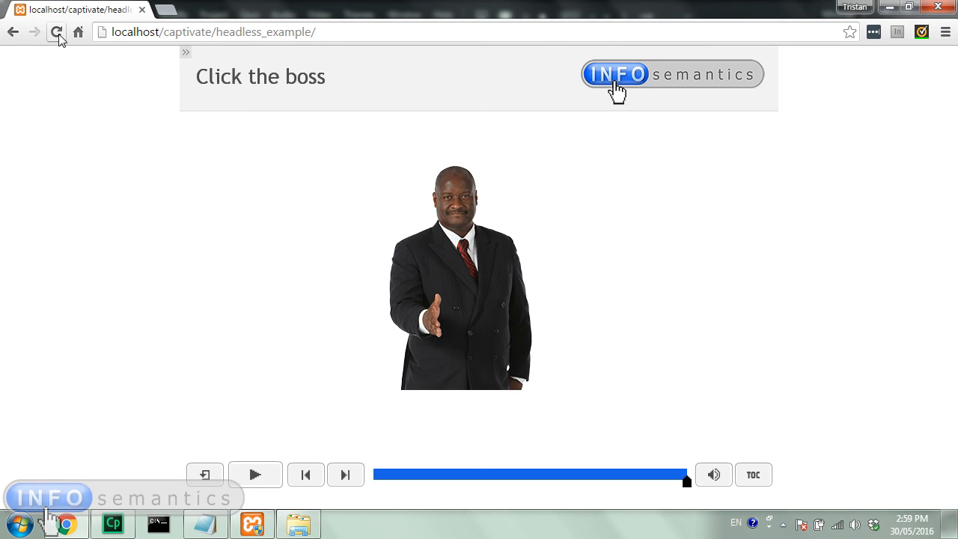
left_click(57, 32)
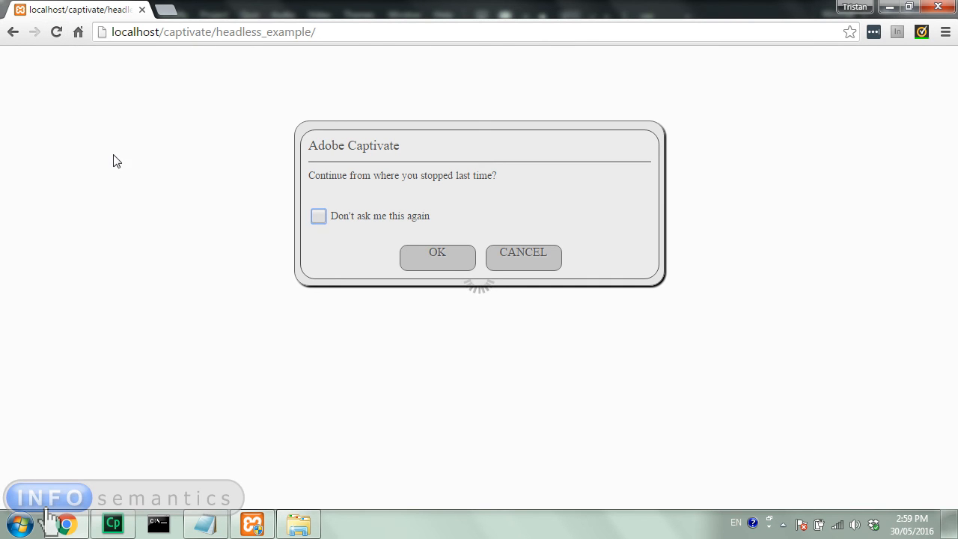
mouse_move(447, 267)
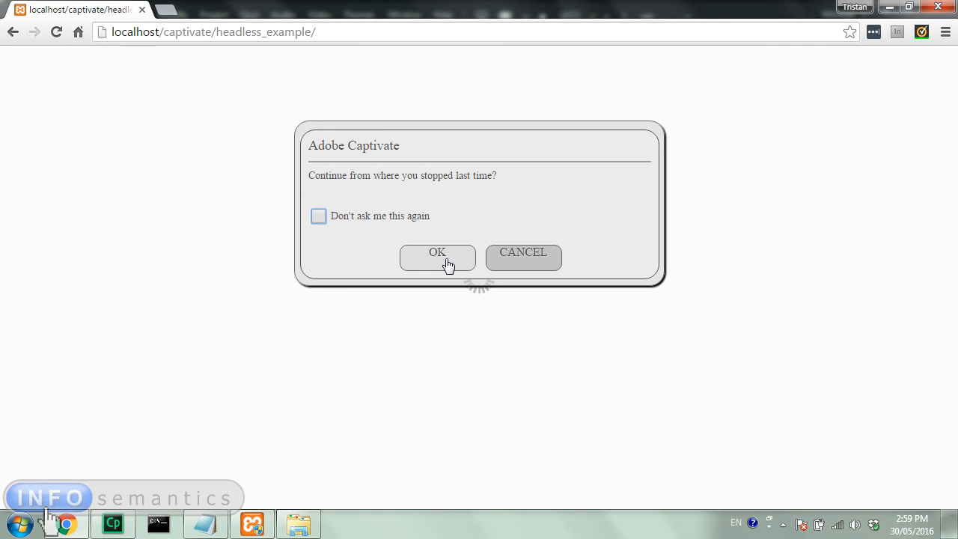
left_click(437, 259)
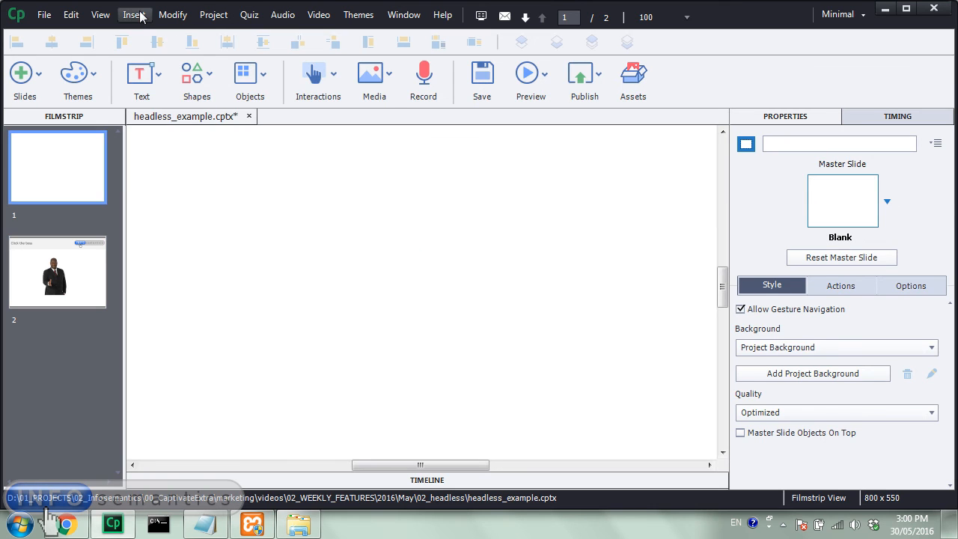
Step: Insert the Infosemantics_CpExtra.wdgt widget from the Desktop and check for updates (version 1.3.0, none available)
left_click(139, 13)
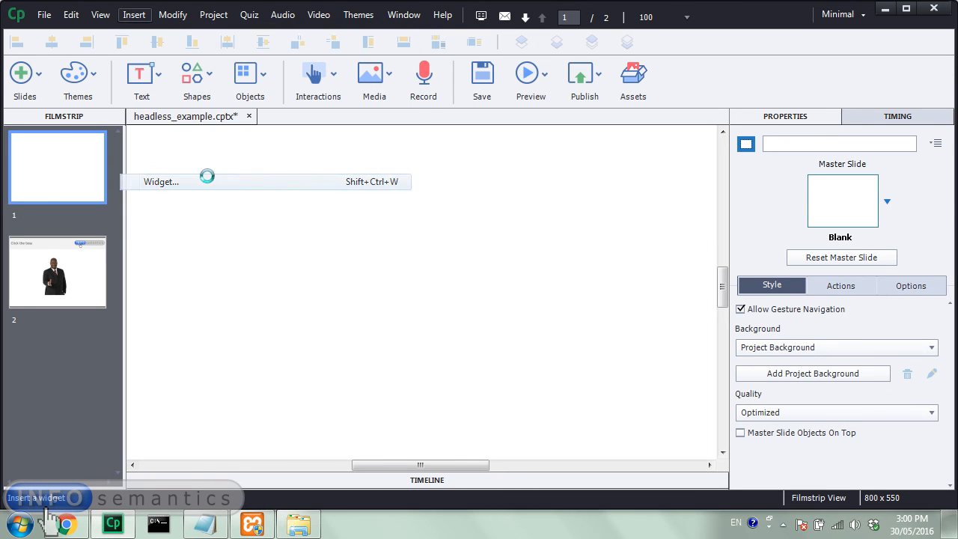
left_click(162, 181)
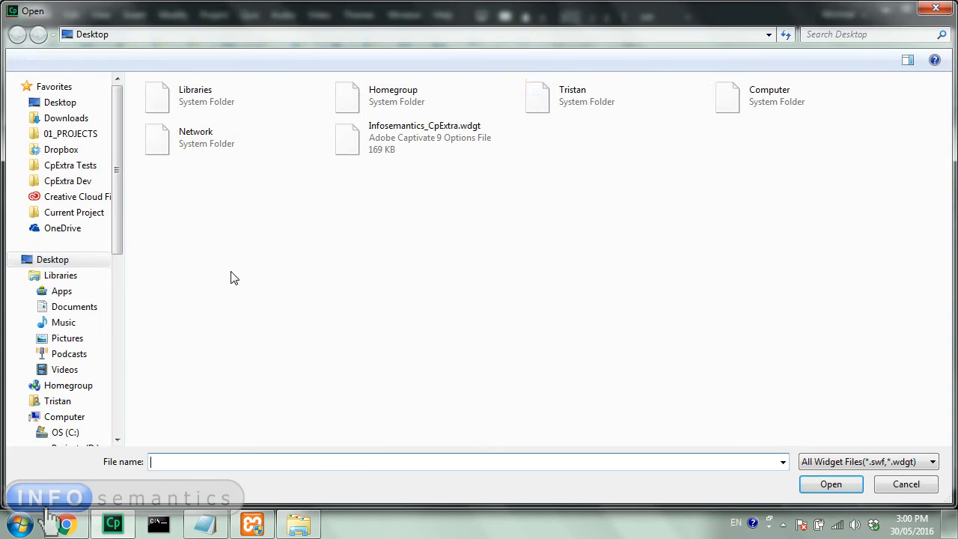
left_click(419, 138)
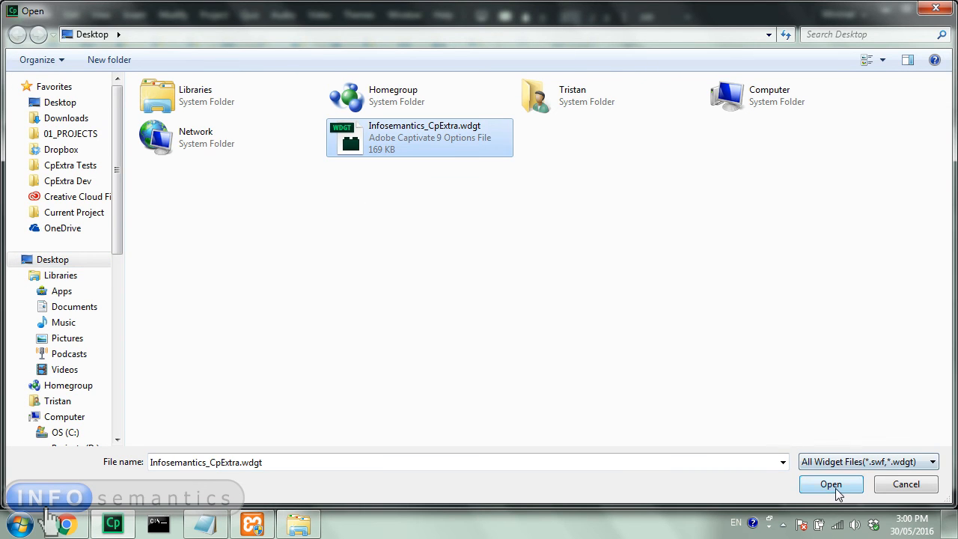
left_click(831, 485)
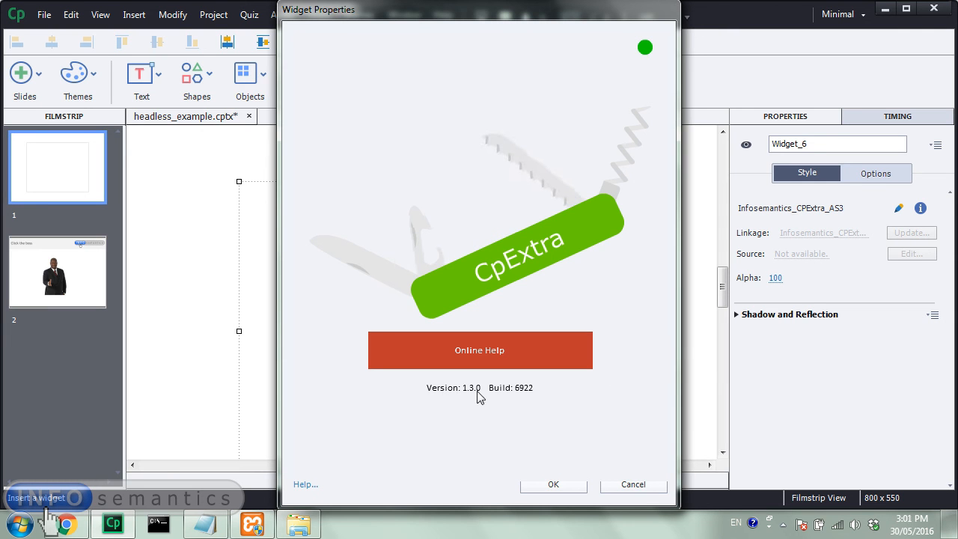
mouse_move(669, 127)
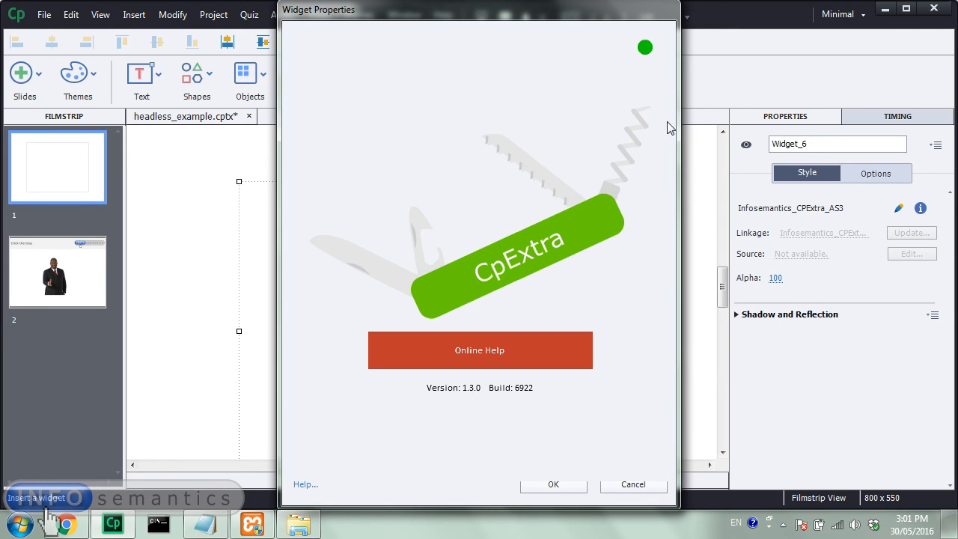
left_click(645, 48)
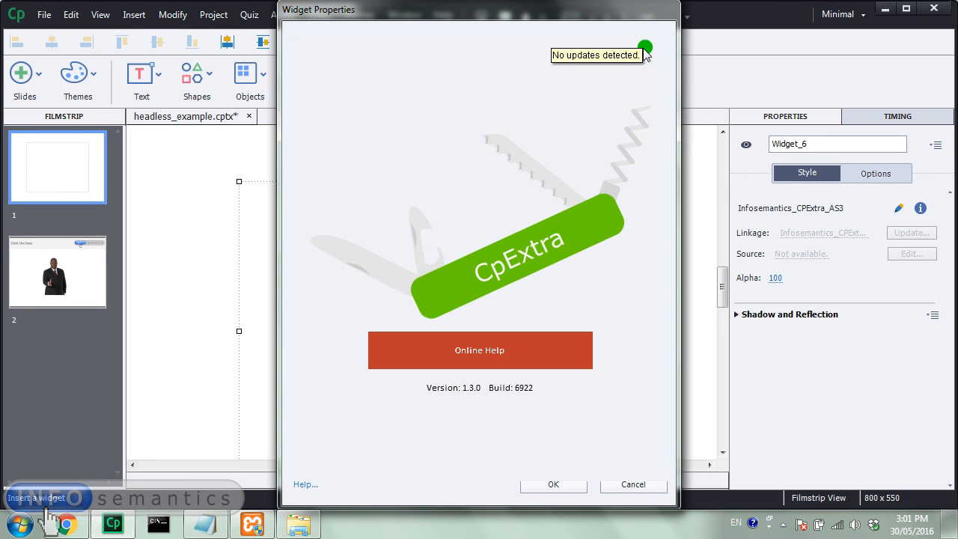
mouse_move(569, 445)
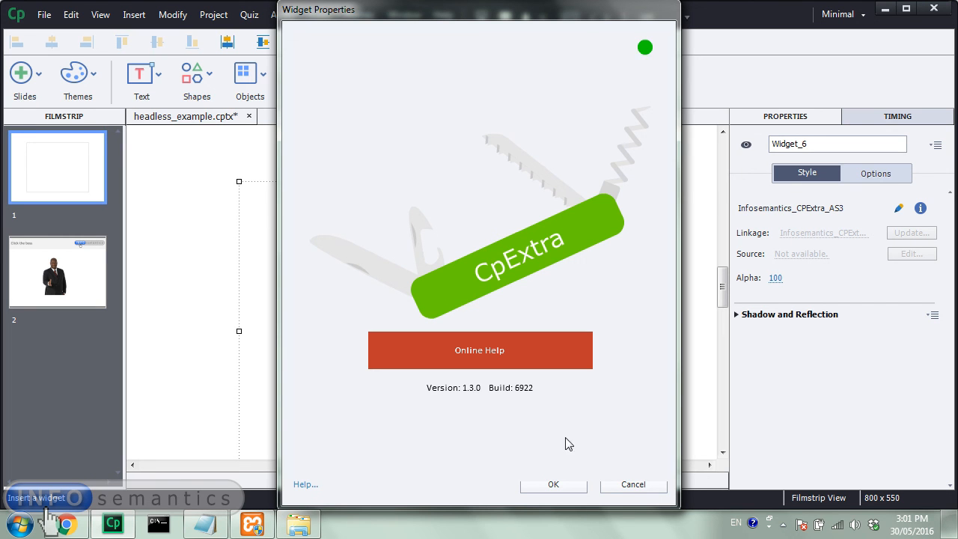
mouse_move(604, 419)
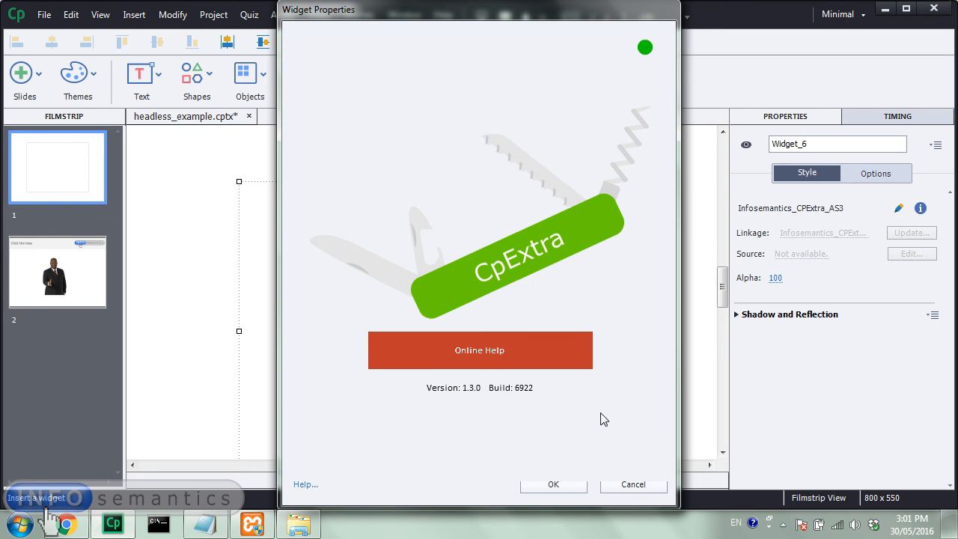